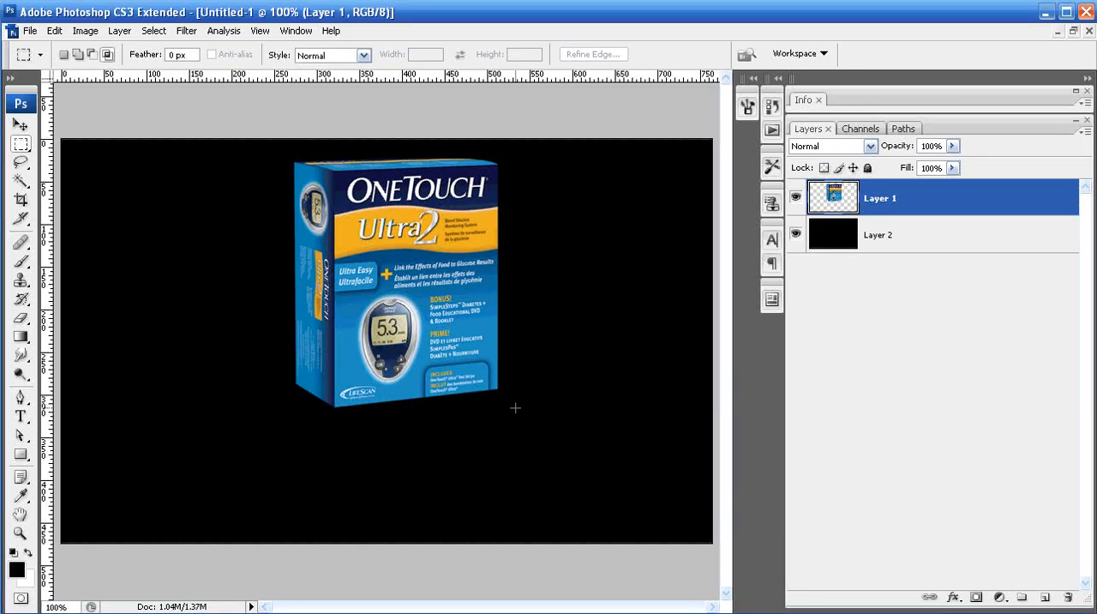
mouse_move(546, 436)
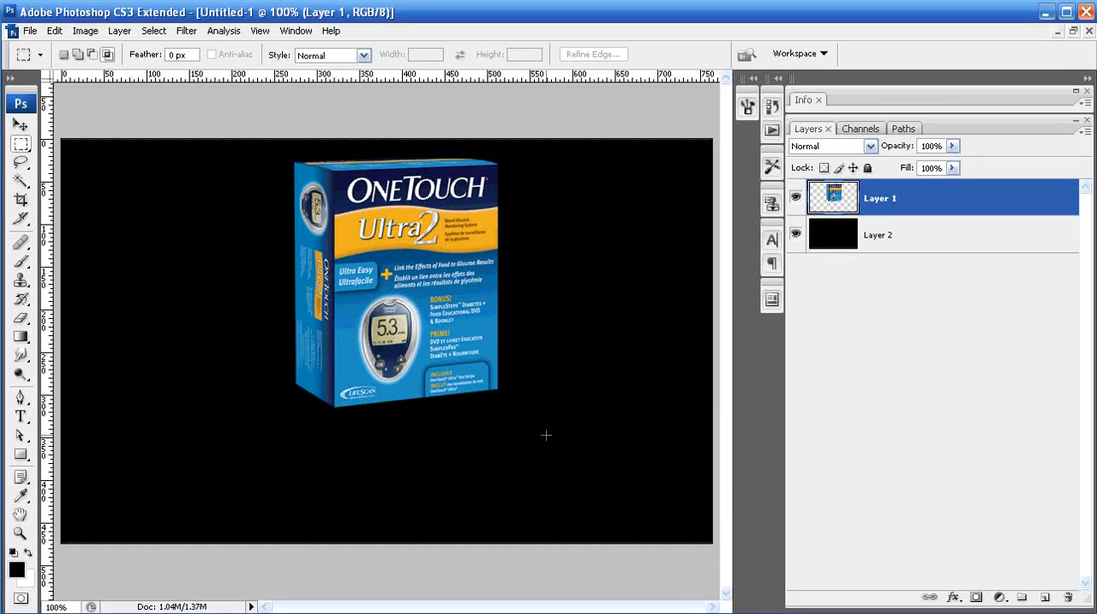
mouse_move(532, 443)
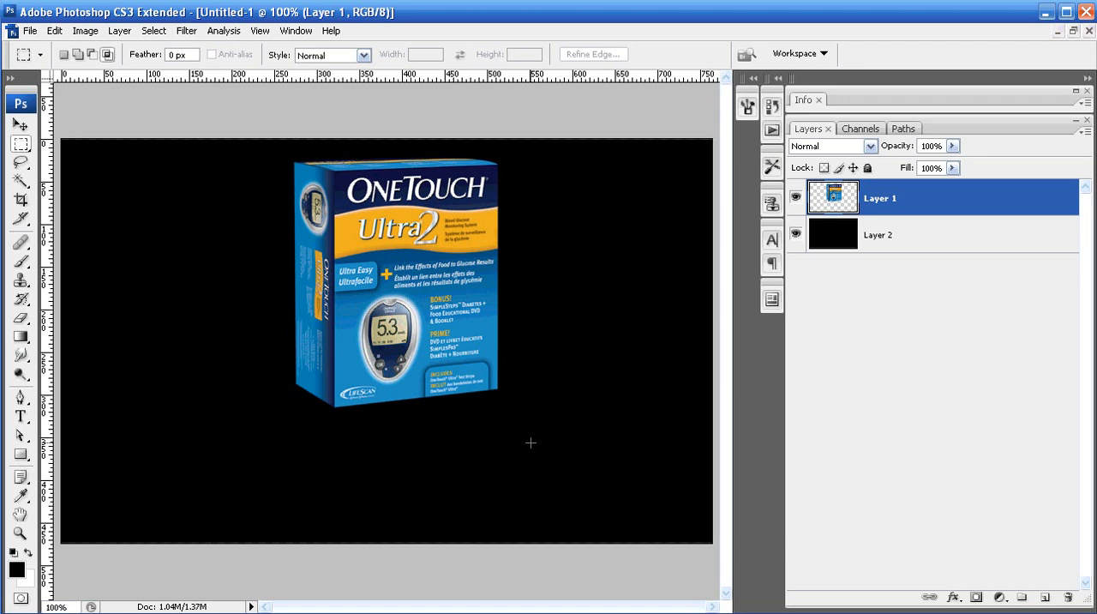
mouse_move(431, 439)
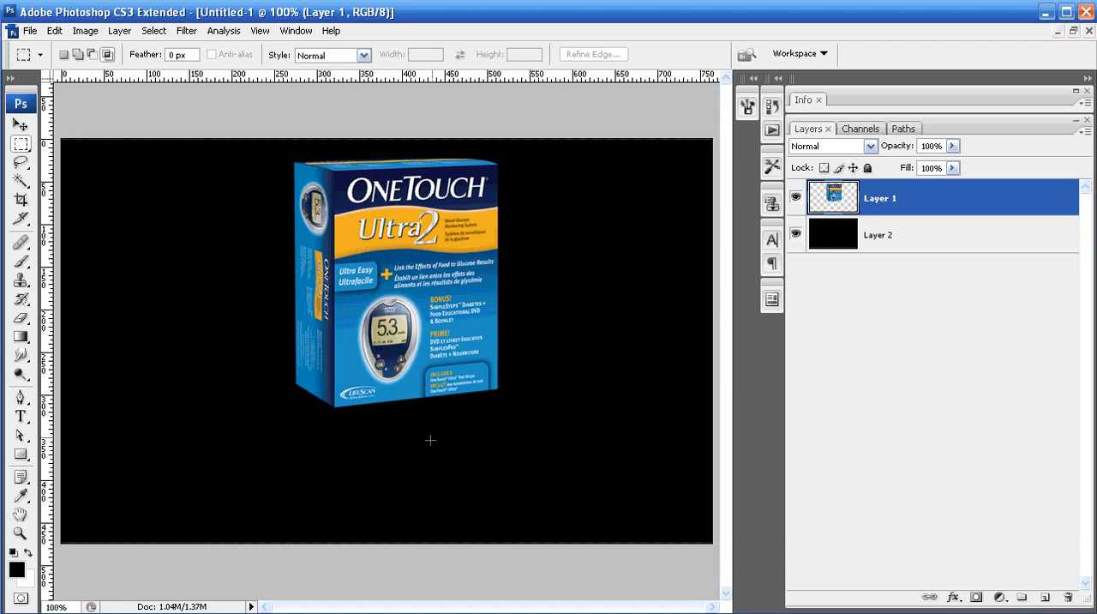
mouse_move(496, 422)
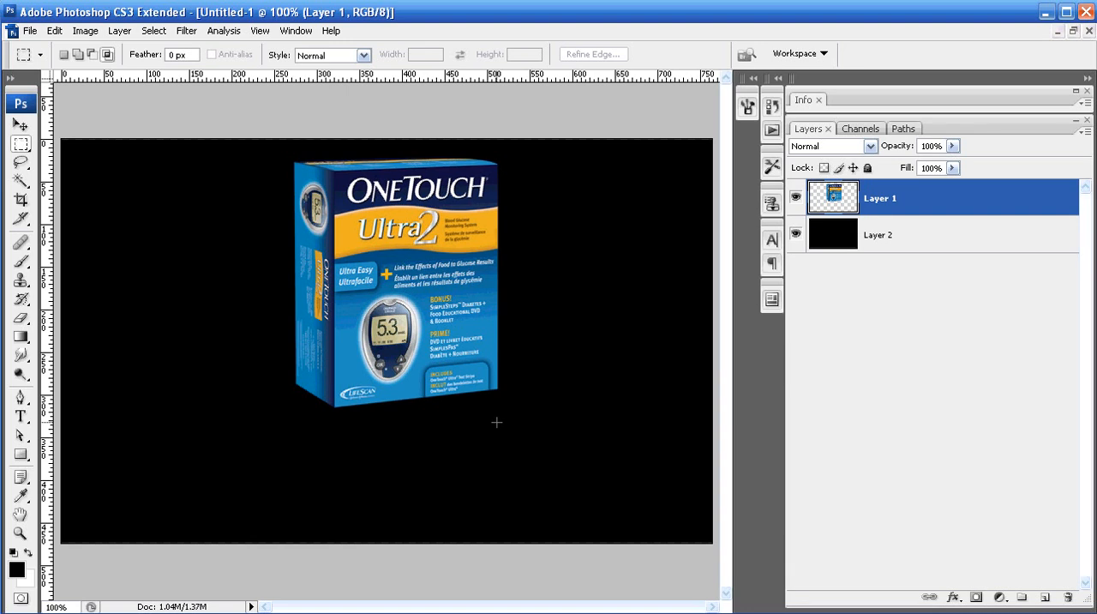
mouse_move(374, 408)
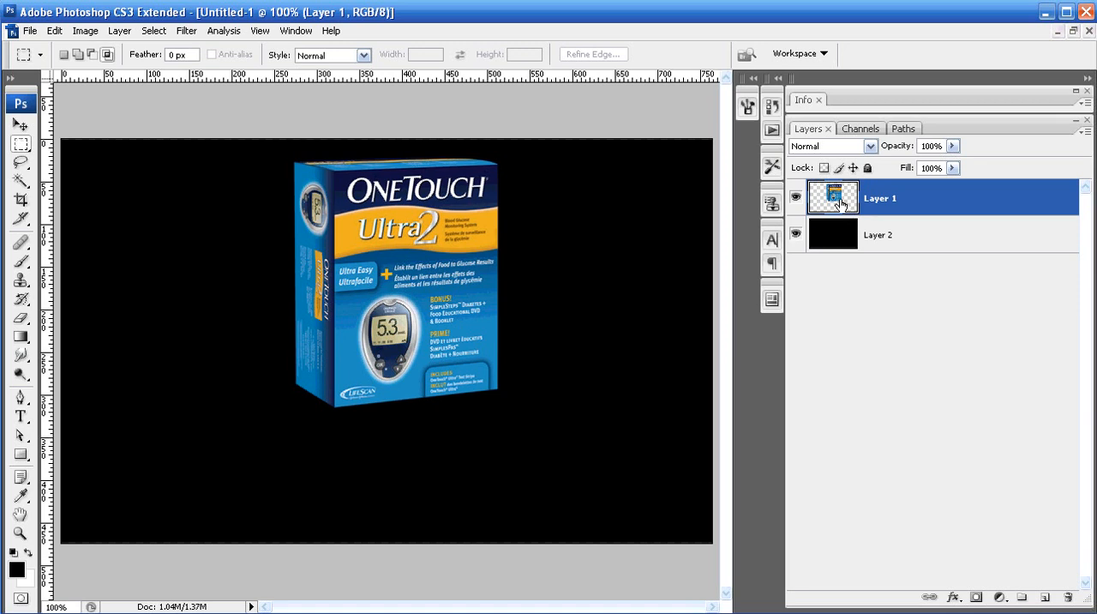
mouse_move(833, 197)
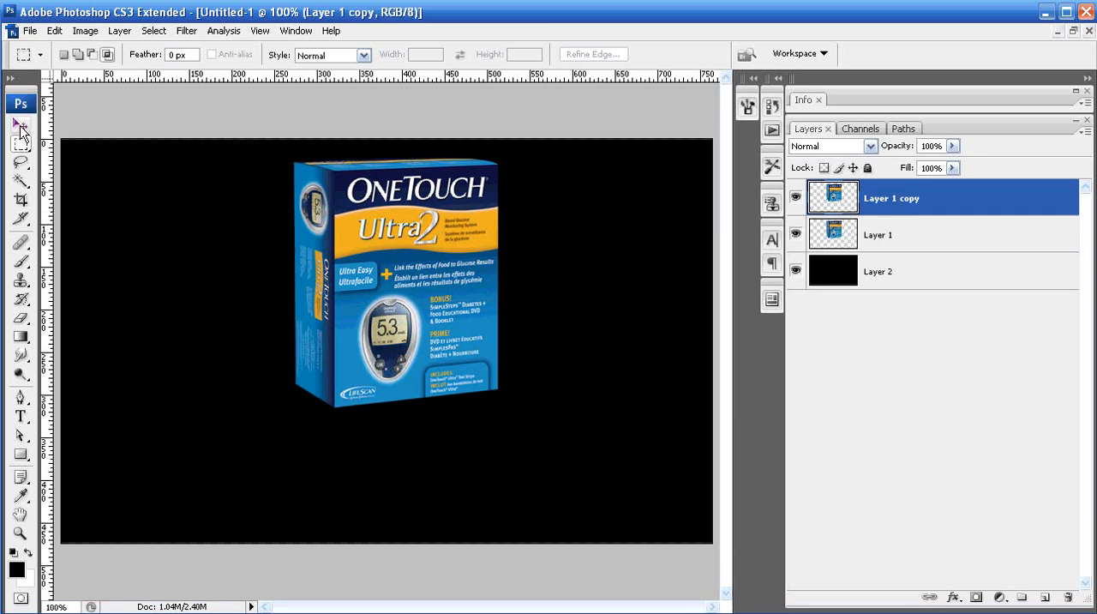
Flip the duplicated box vertically and move it below the original as an upside-down reflection
left_click(54, 31)
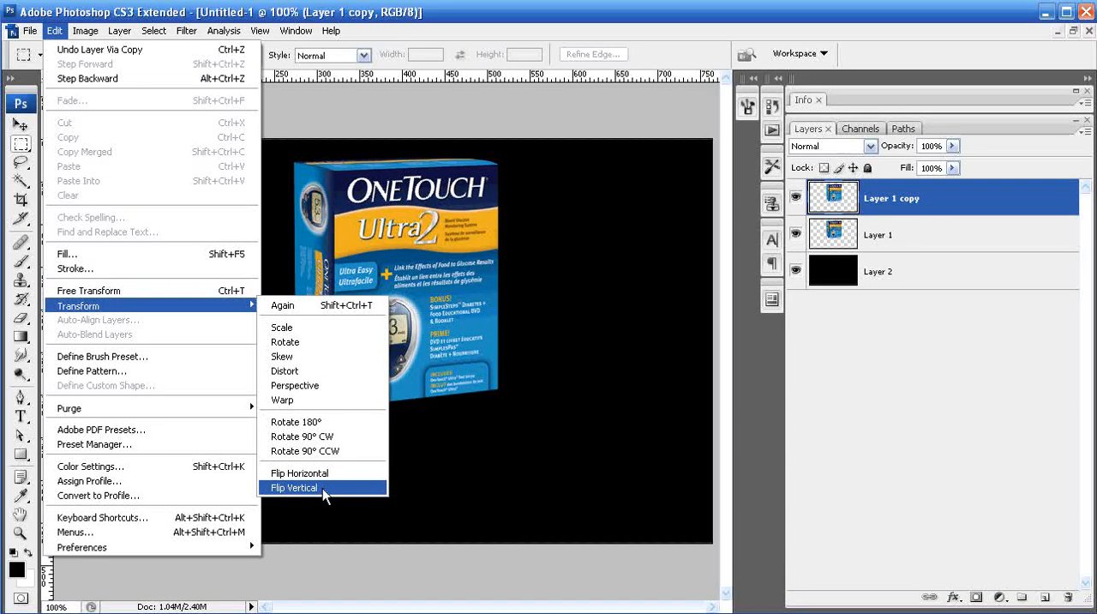
left_click(294, 487)
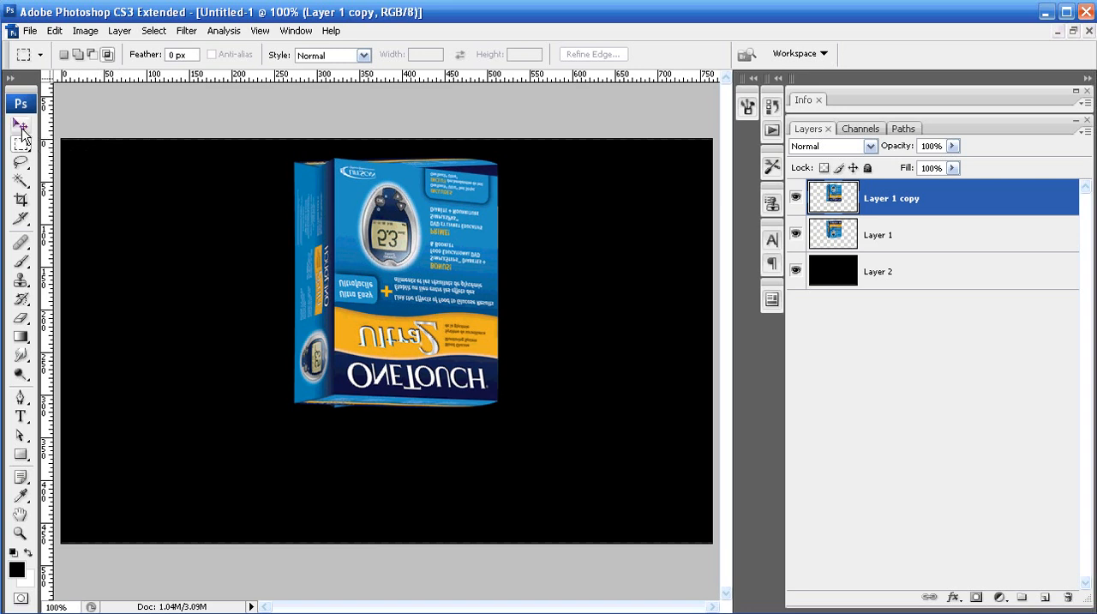
left_click(20, 123)
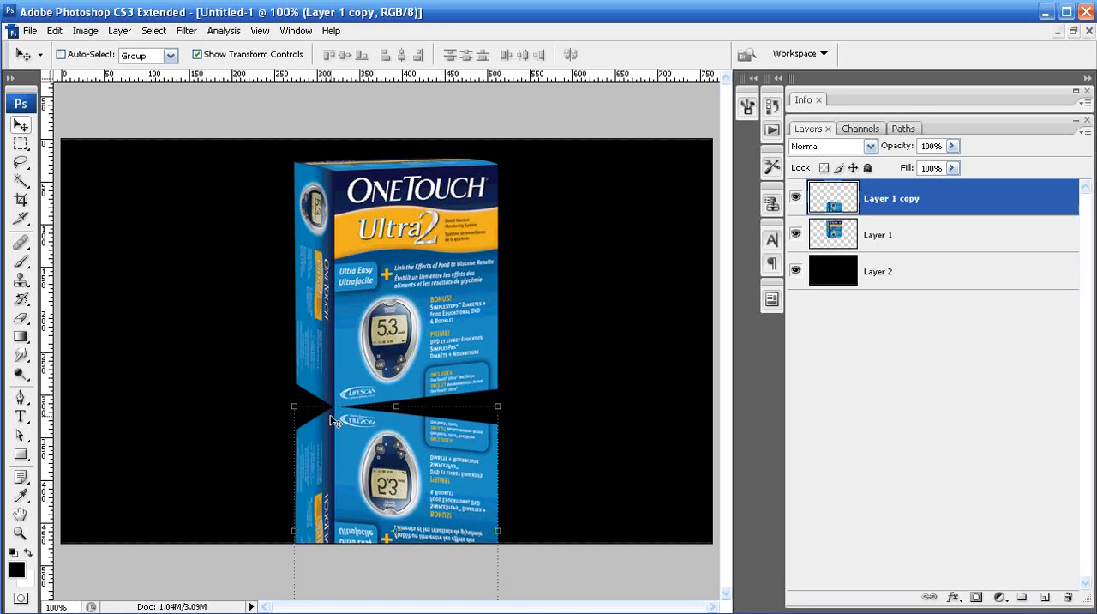
left_click(881, 270)
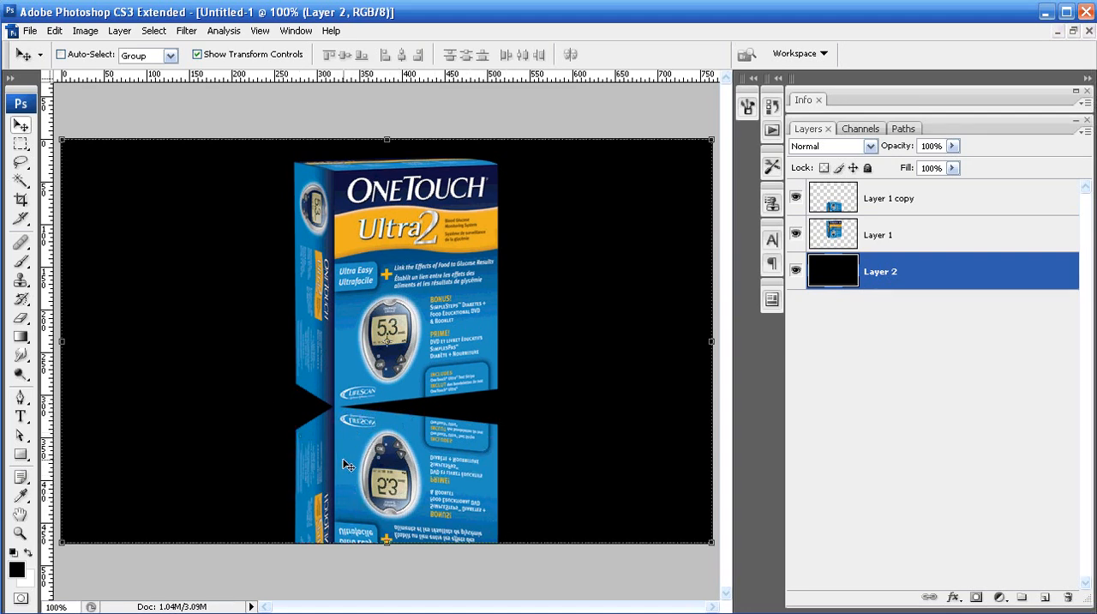
mouse_move(446, 414)
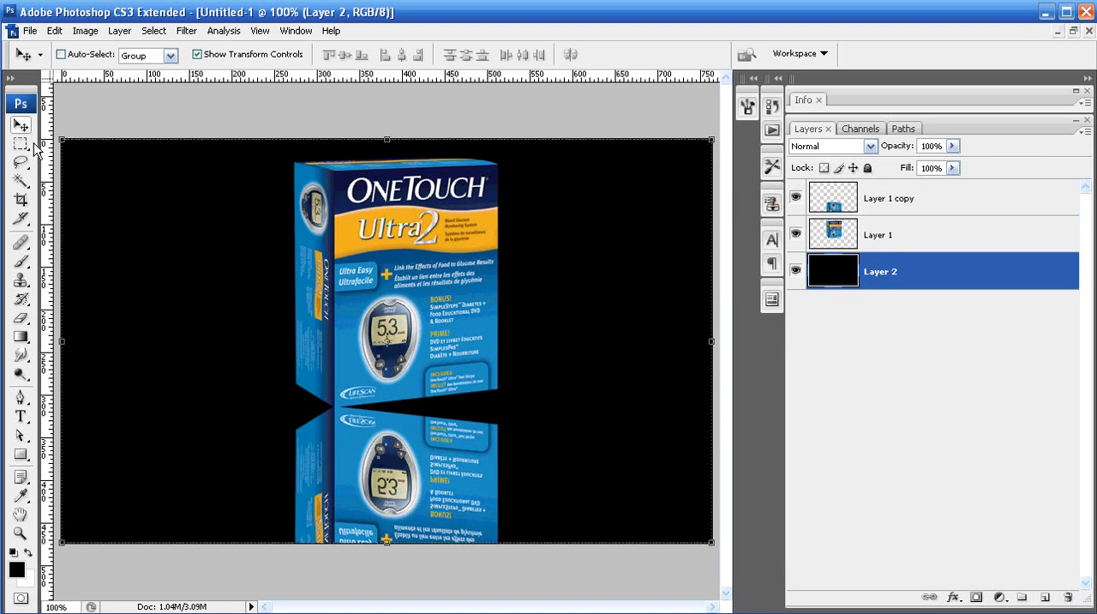
Marquee-select the reflection's front face and reshape it with Transform Selection
left_click(21, 144)
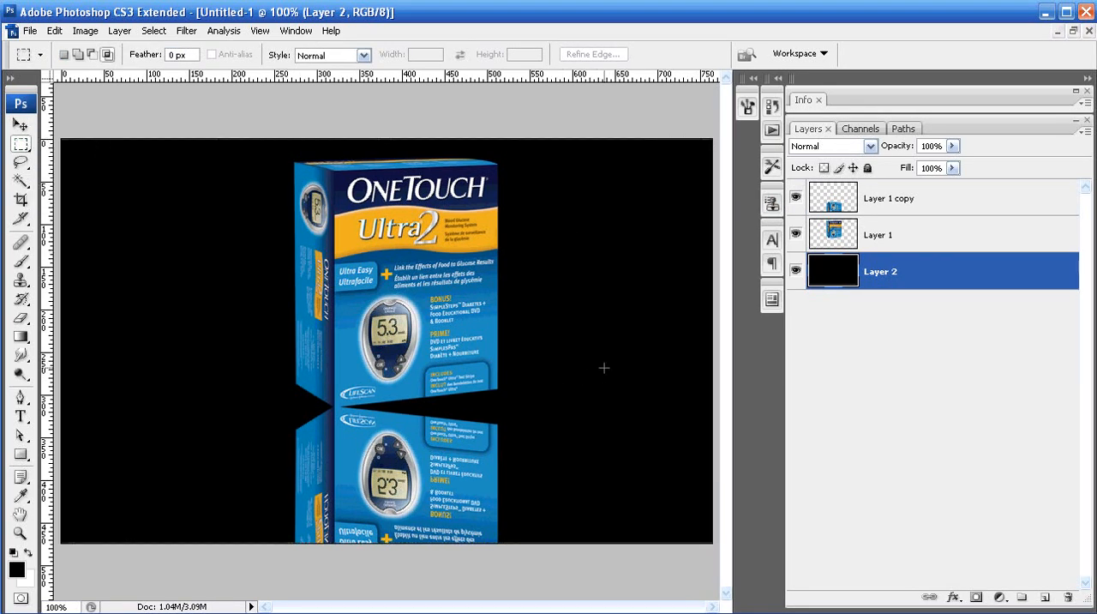
left_click_drag(346, 369, 603, 545)
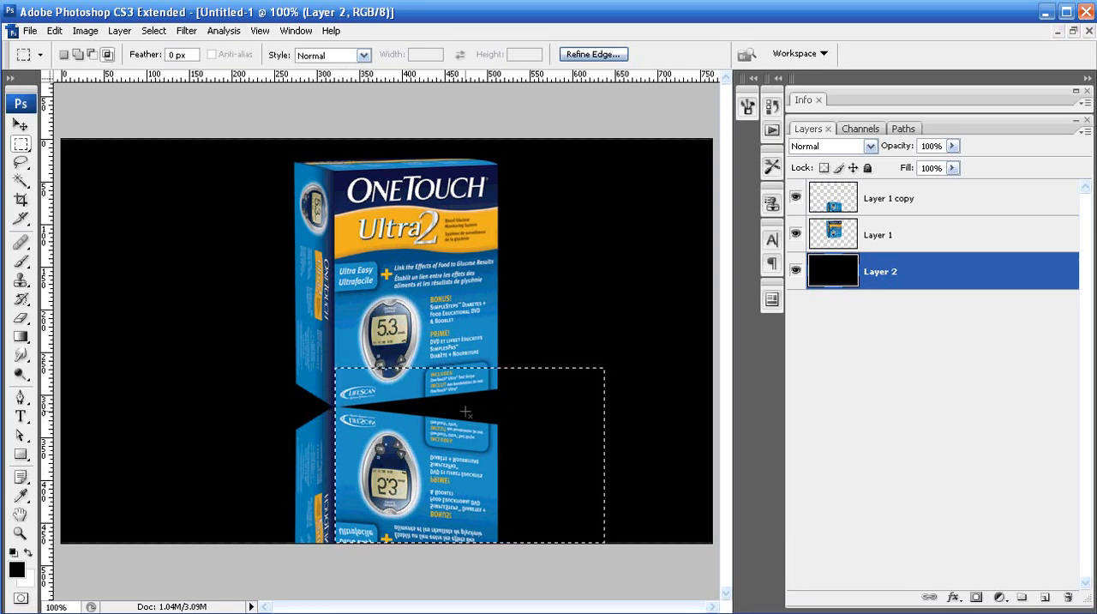
mouse_move(175, 106)
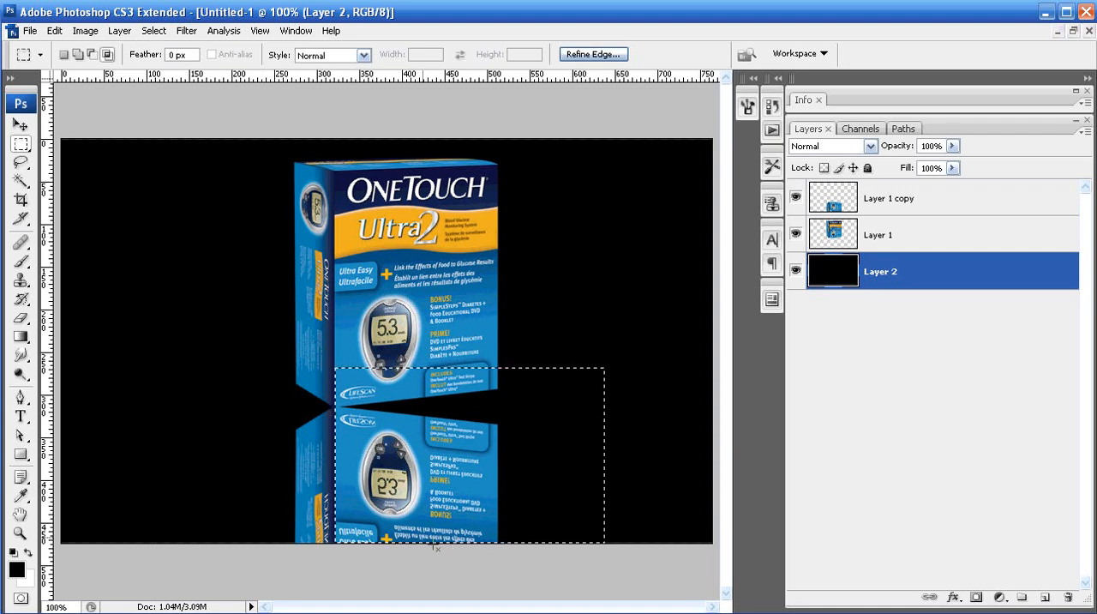
mouse_move(576, 557)
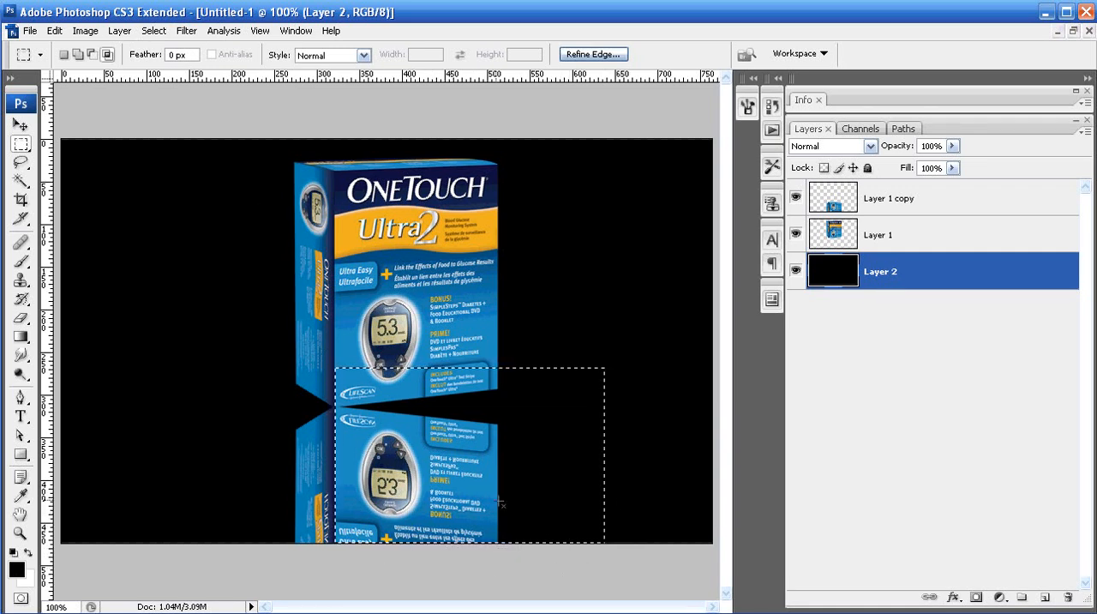
left_click(154, 30)
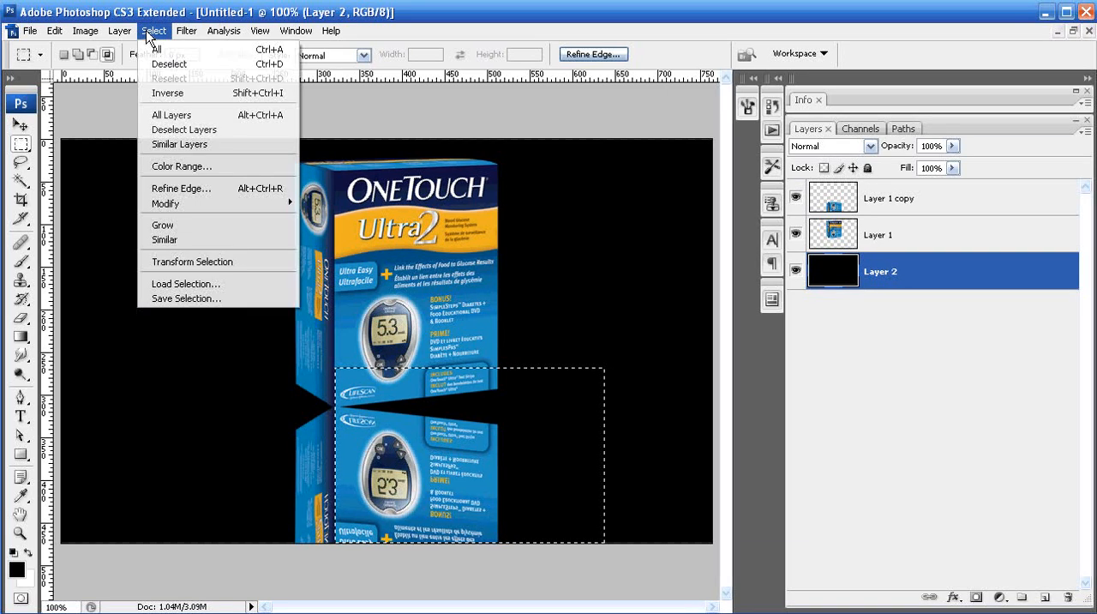
left_click(192, 261)
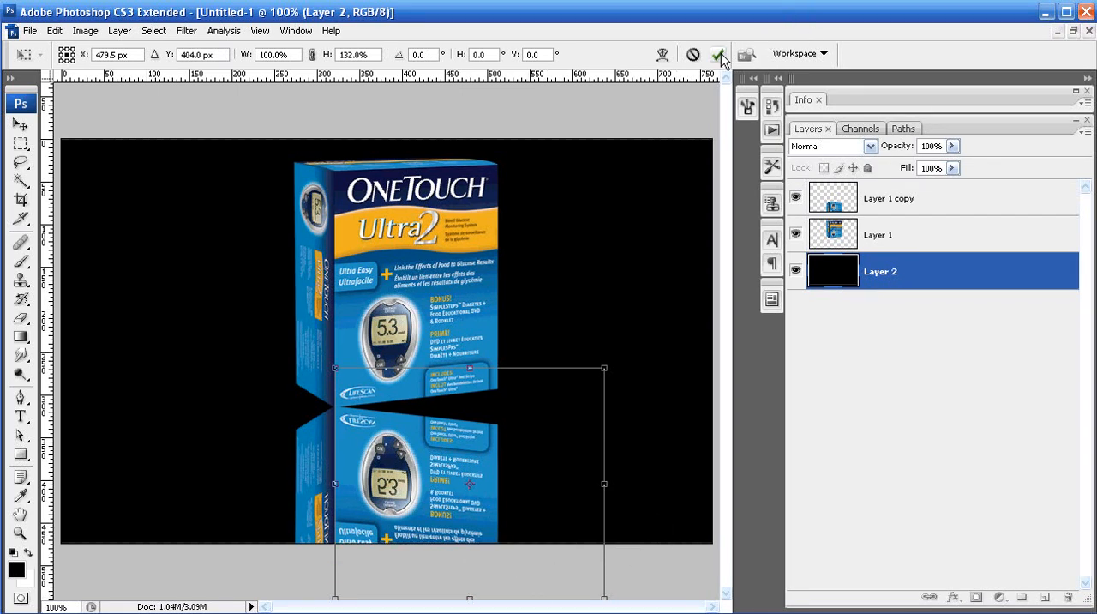
left_click(721, 55)
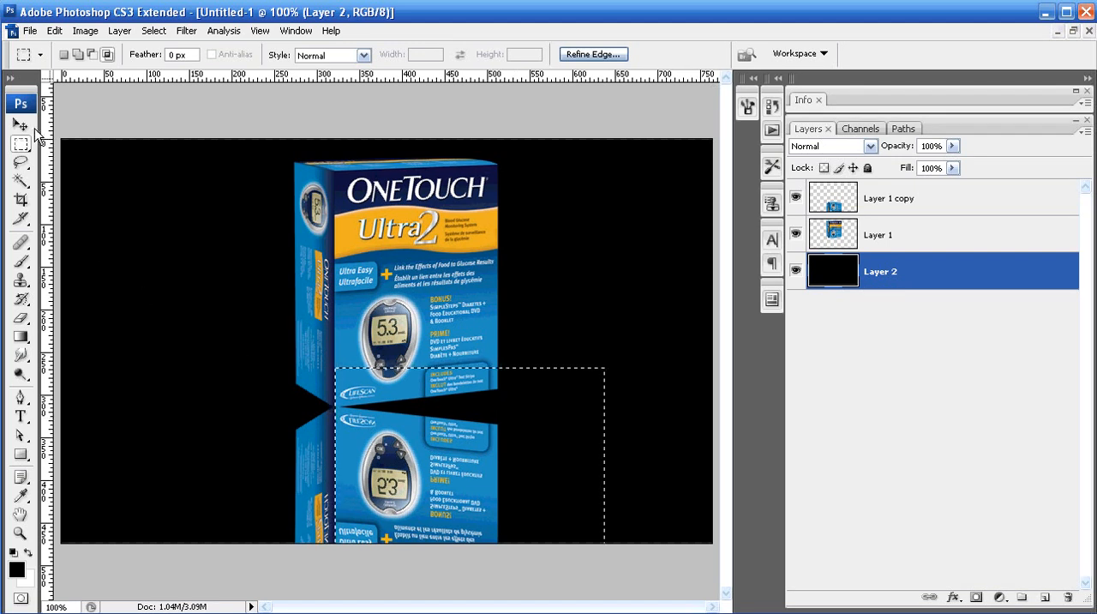
Skew the reflection's front face vertically by -12° on Layer 1 copy and commit
left_click(21, 127)
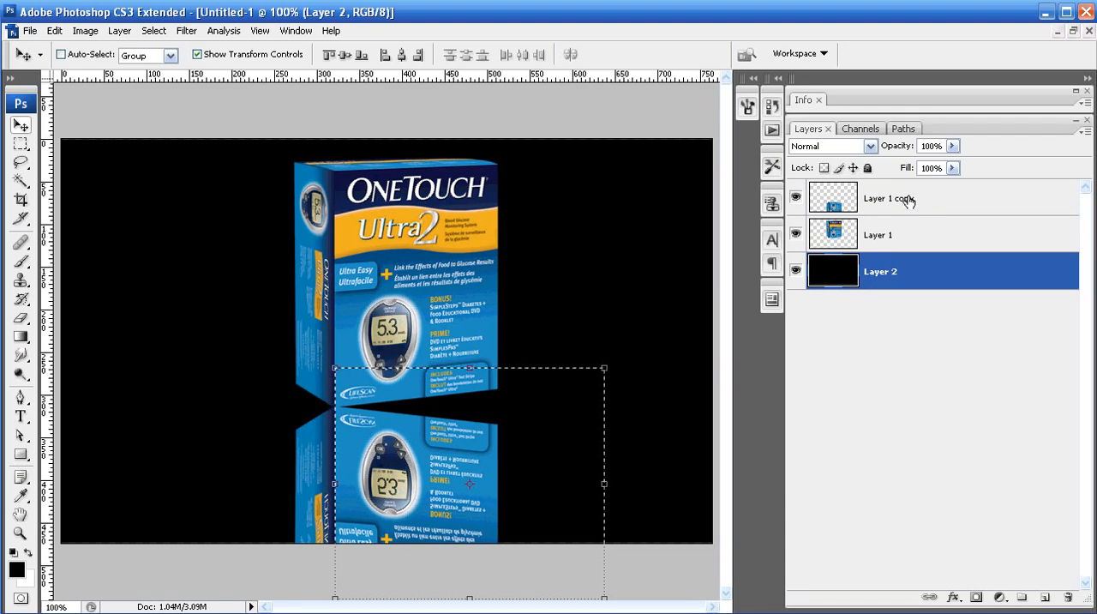
left_click(892, 198)
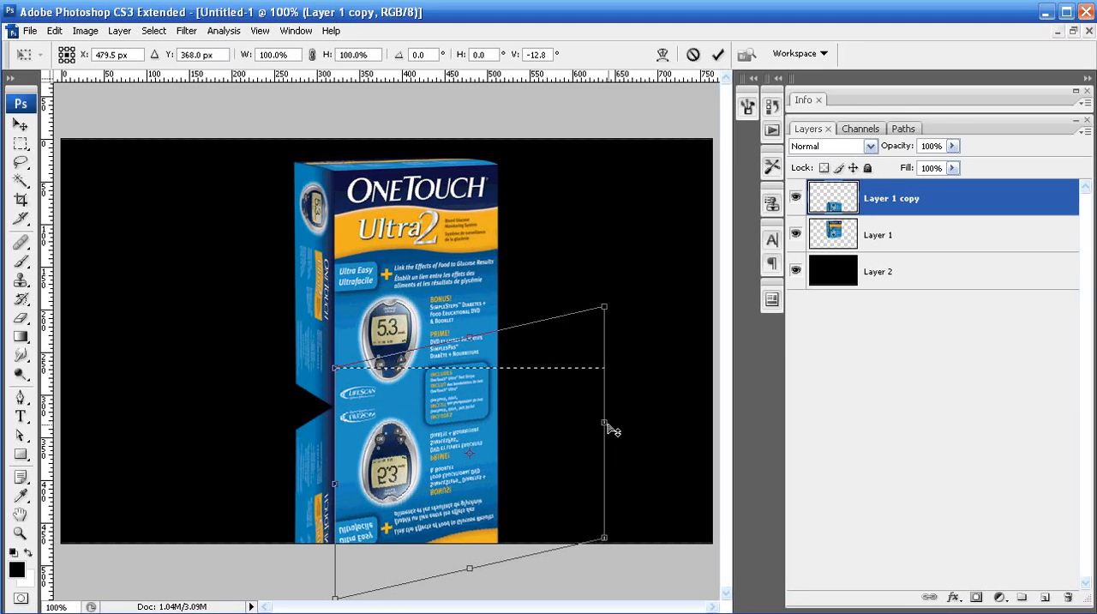
left_click(719, 55)
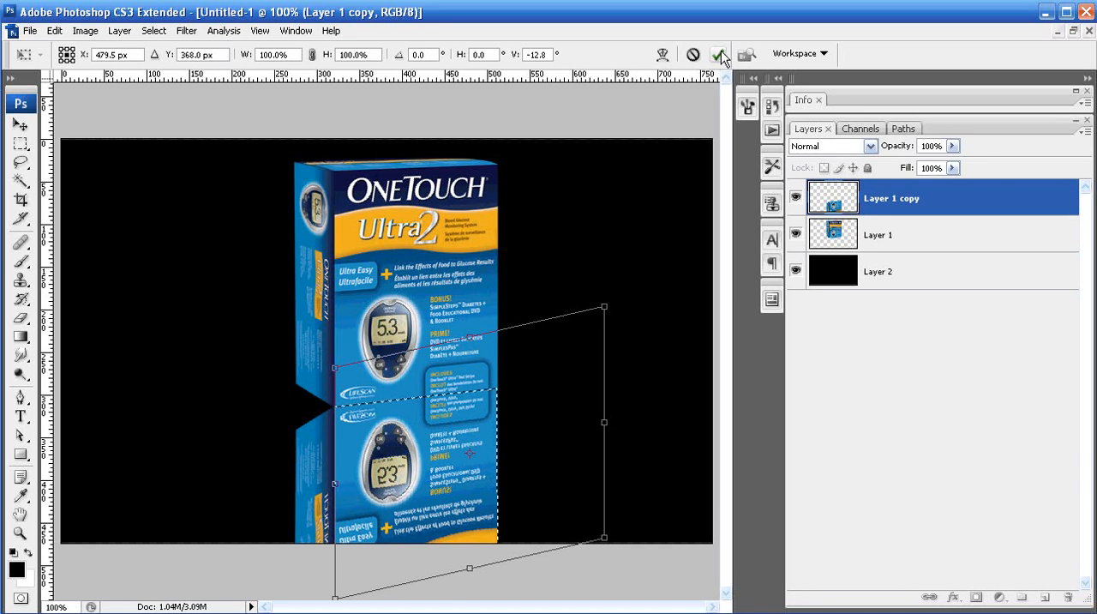
left_click(718, 55)
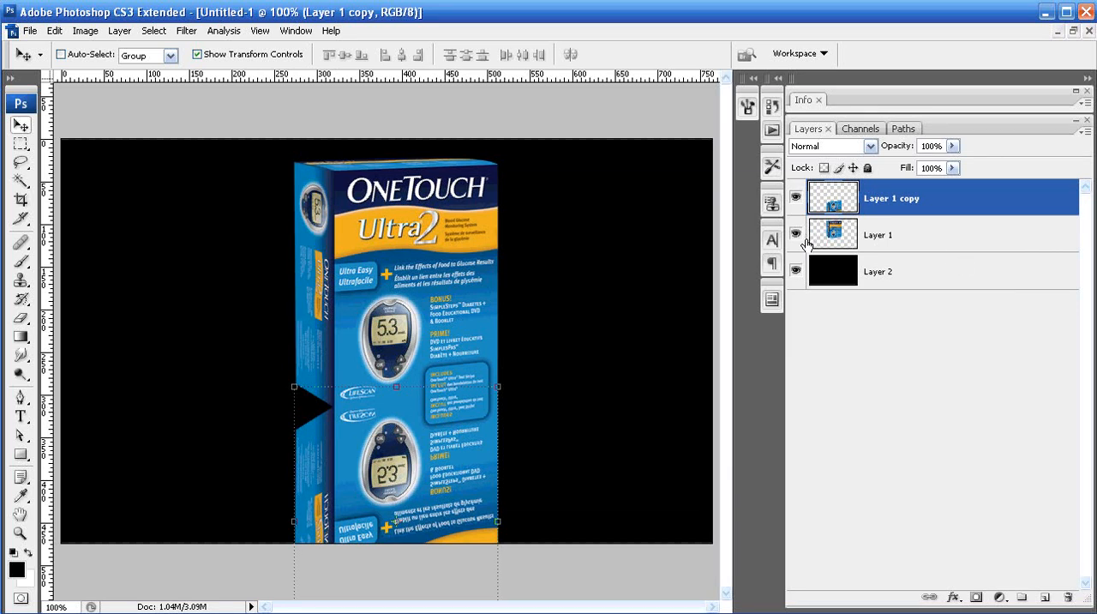
Marquee-select the reflection's left side face, skew it to follow the box edge and commit
left_click(20, 144)
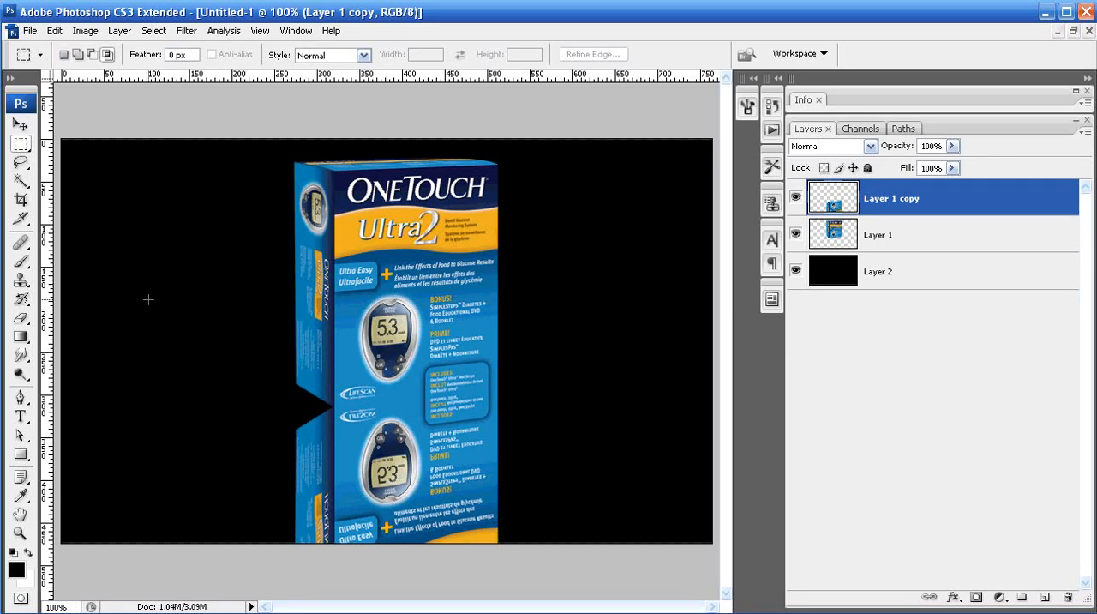
left_click_drag(147, 300, 333, 545)
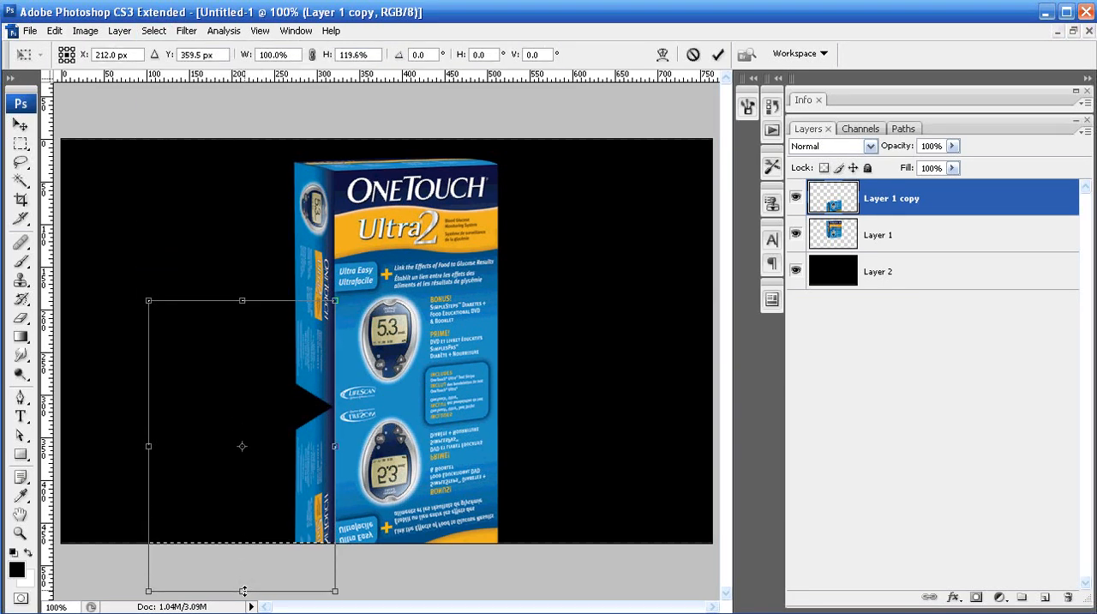
left_click_drag(243, 590, 244, 593)
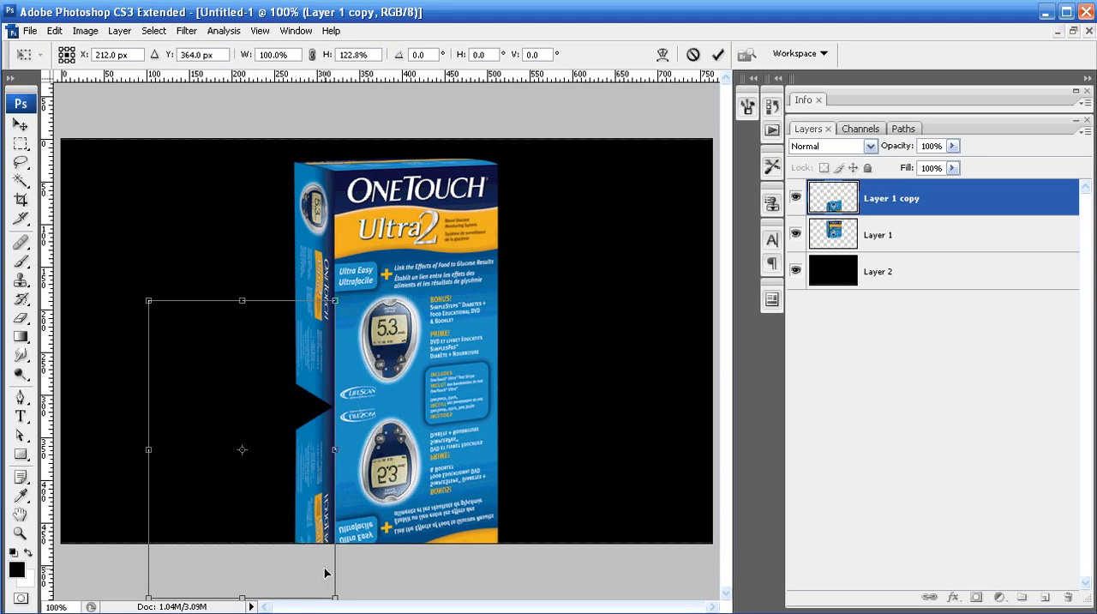
mouse_move(308, 591)
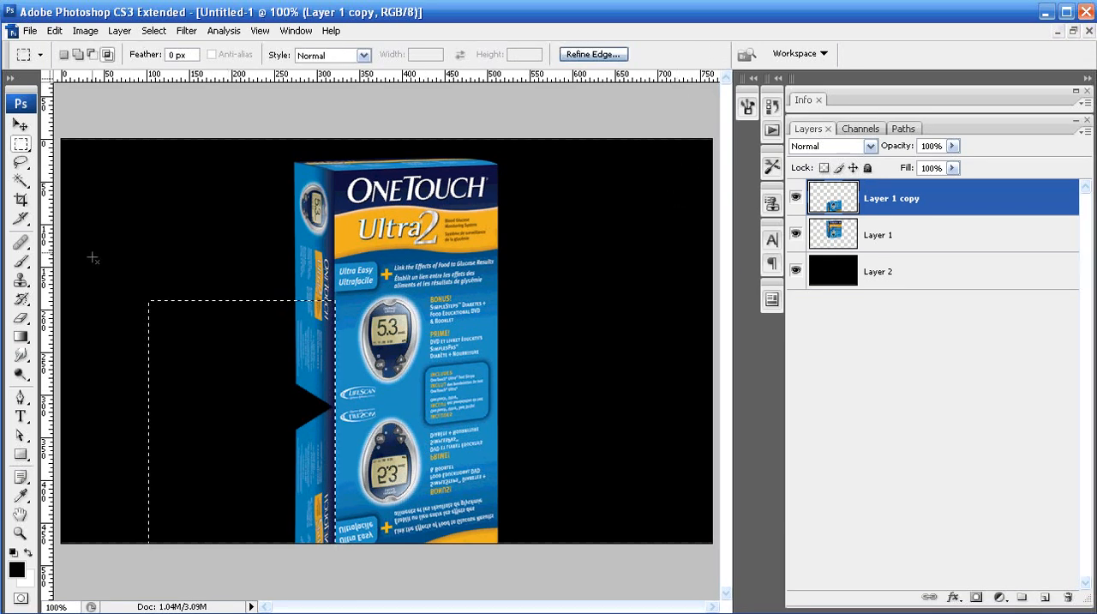
left_click(20, 125)
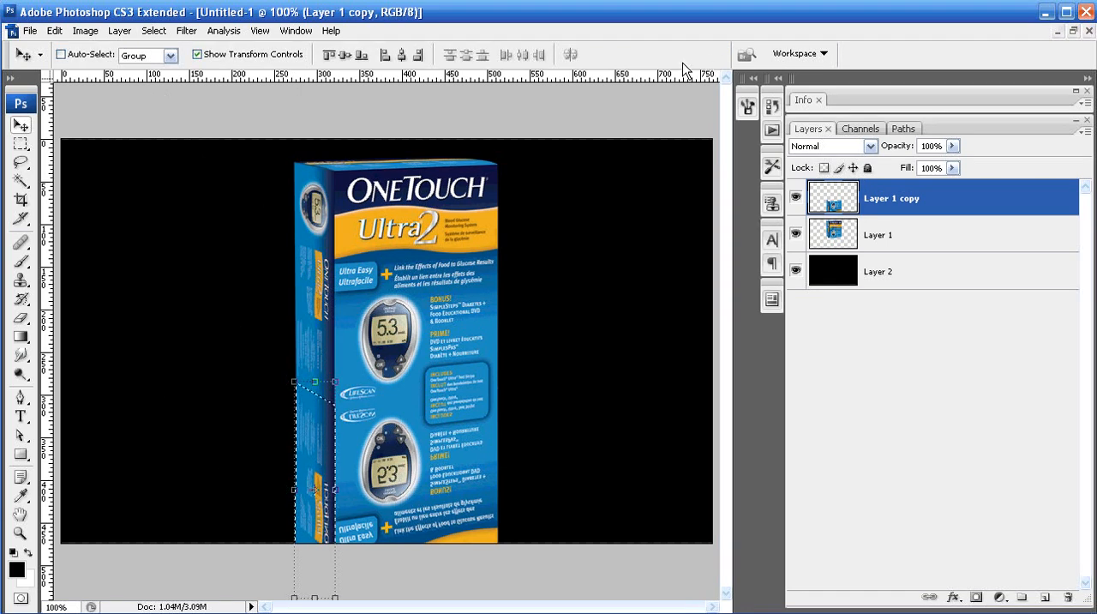
left_click(881, 271)
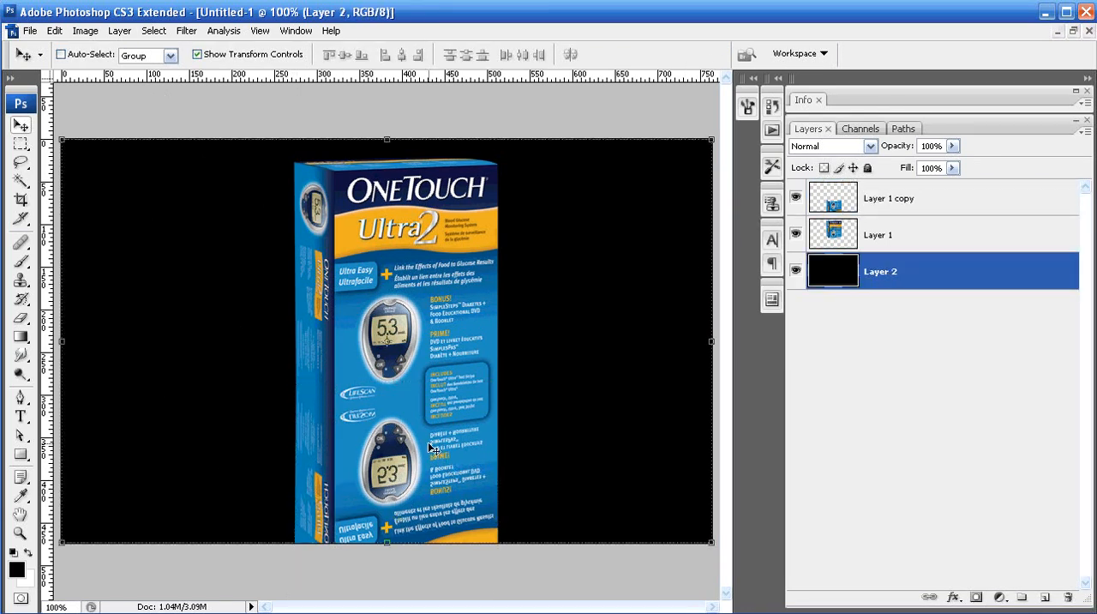
mouse_move(384, 518)
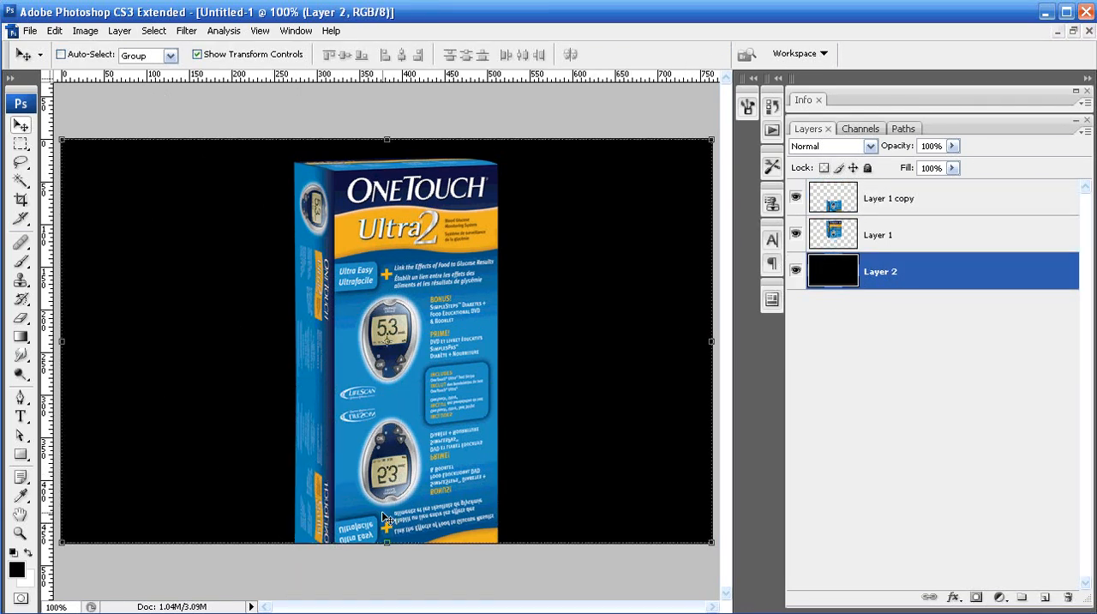
mouse_move(857, 271)
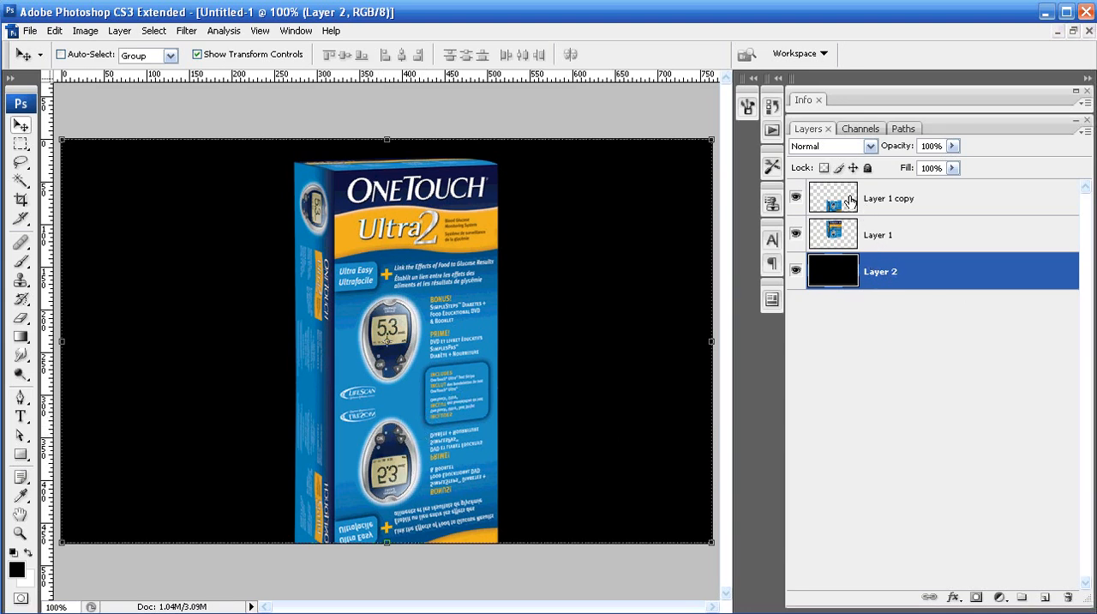
mouse_move(834, 197)
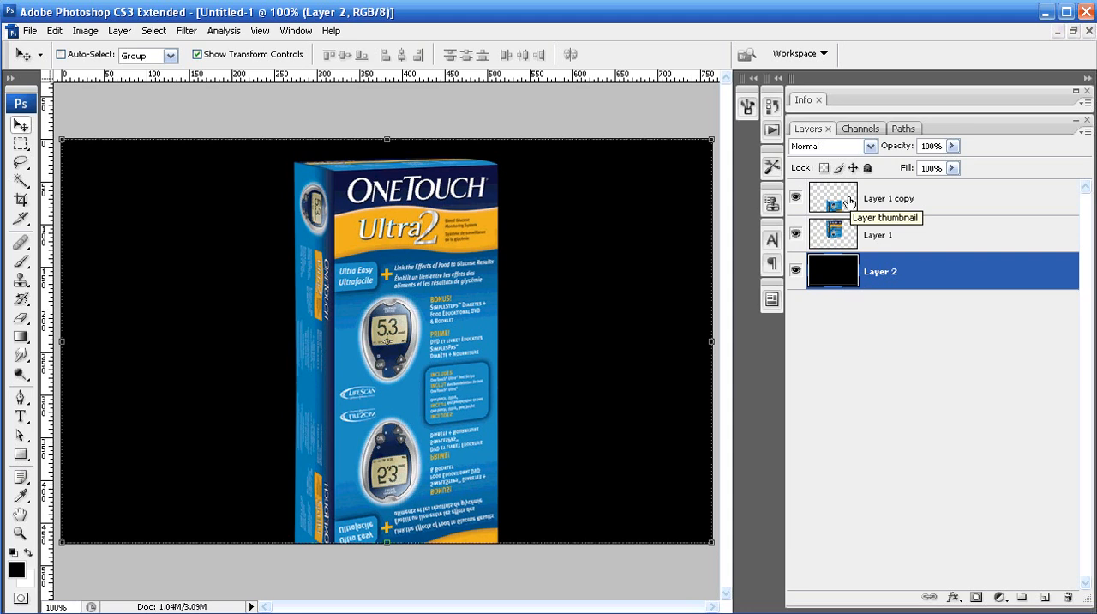
Make Layer 1 copy the active layer in the Layers panel
left_click(889, 197)
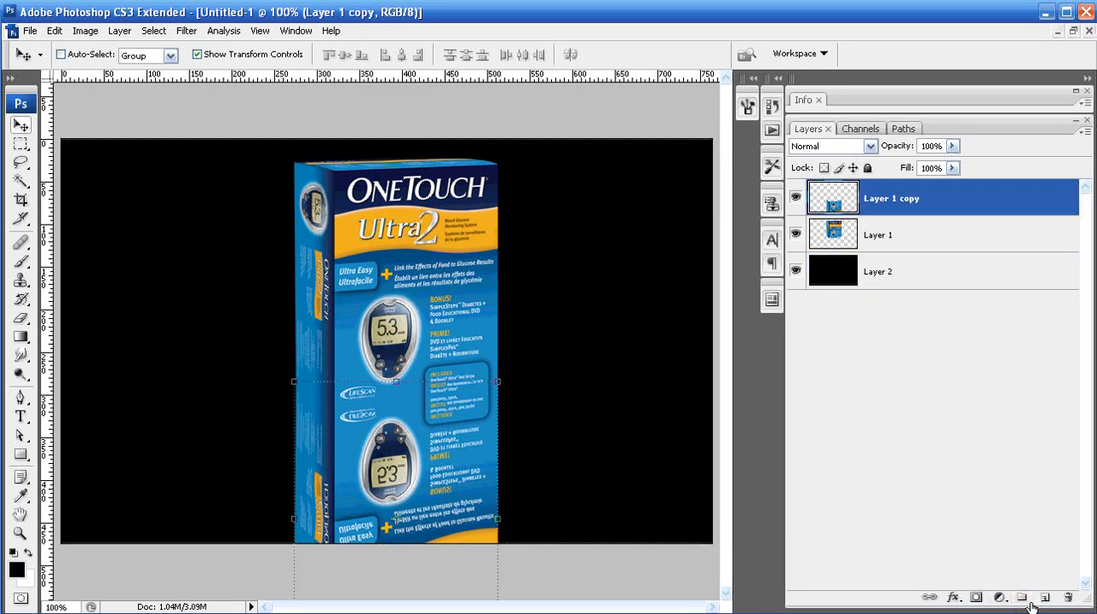
mouse_move(909, 559)
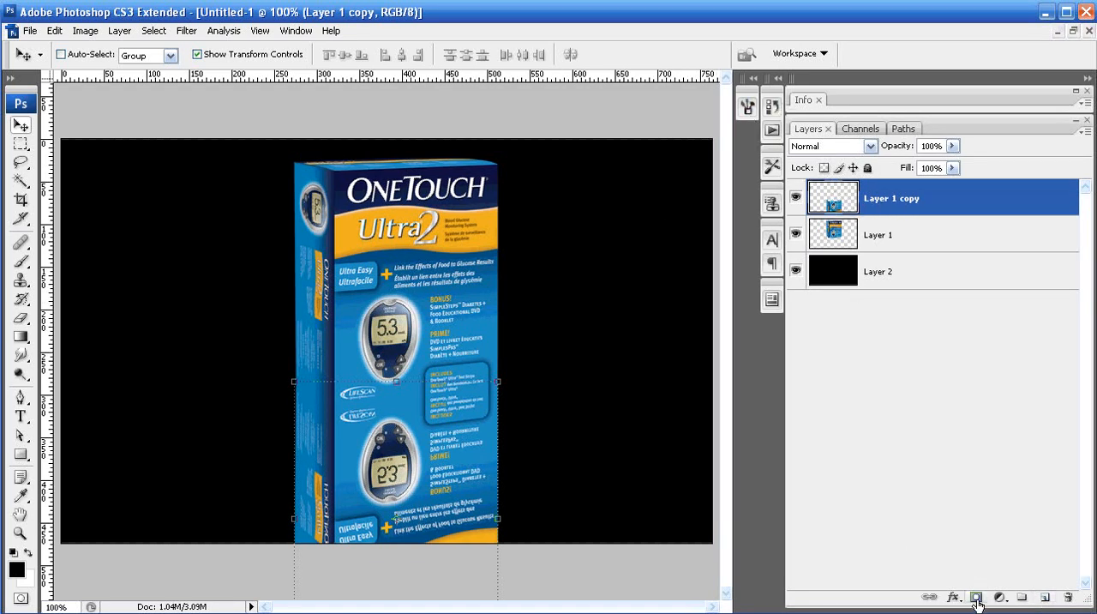
Add a layer mask to Layer 1 copy and pick the Foreground to Background gradient for it
left_click(976, 597)
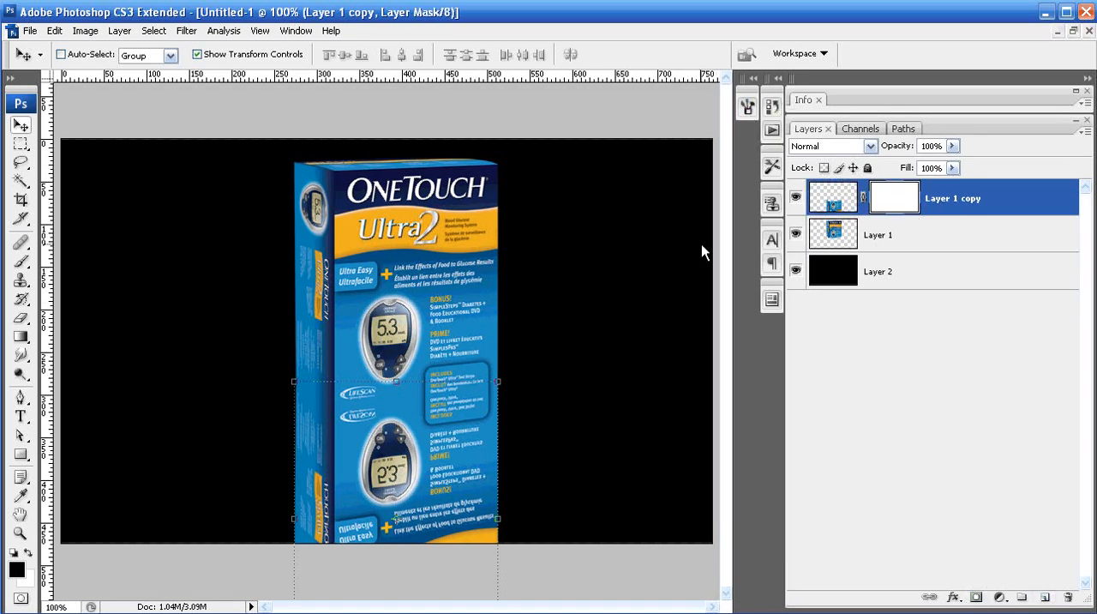
left_click(21, 336)
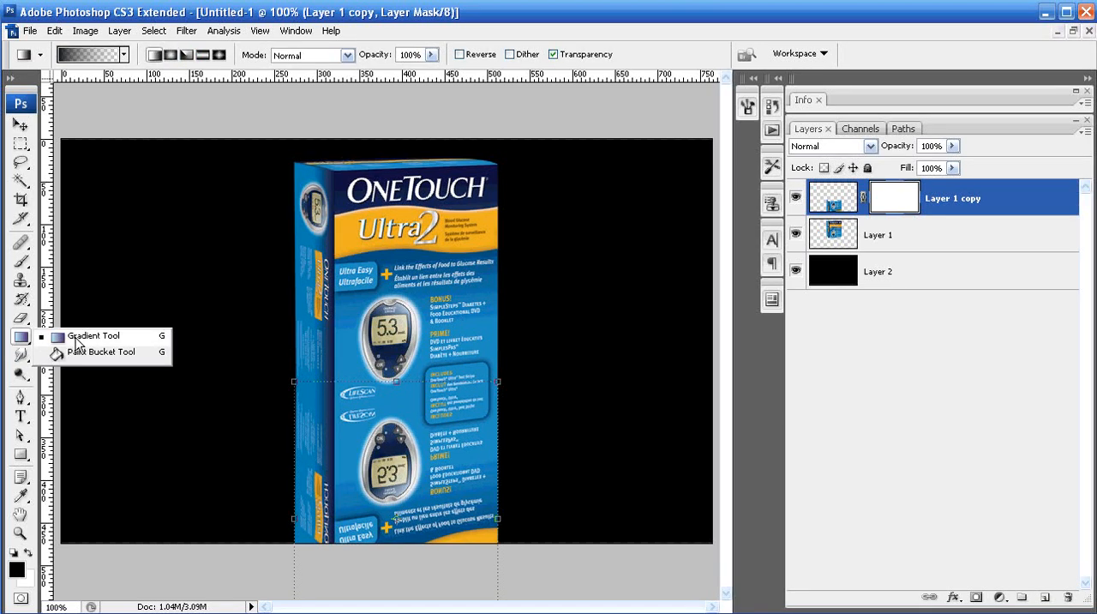
left_click(86, 55)
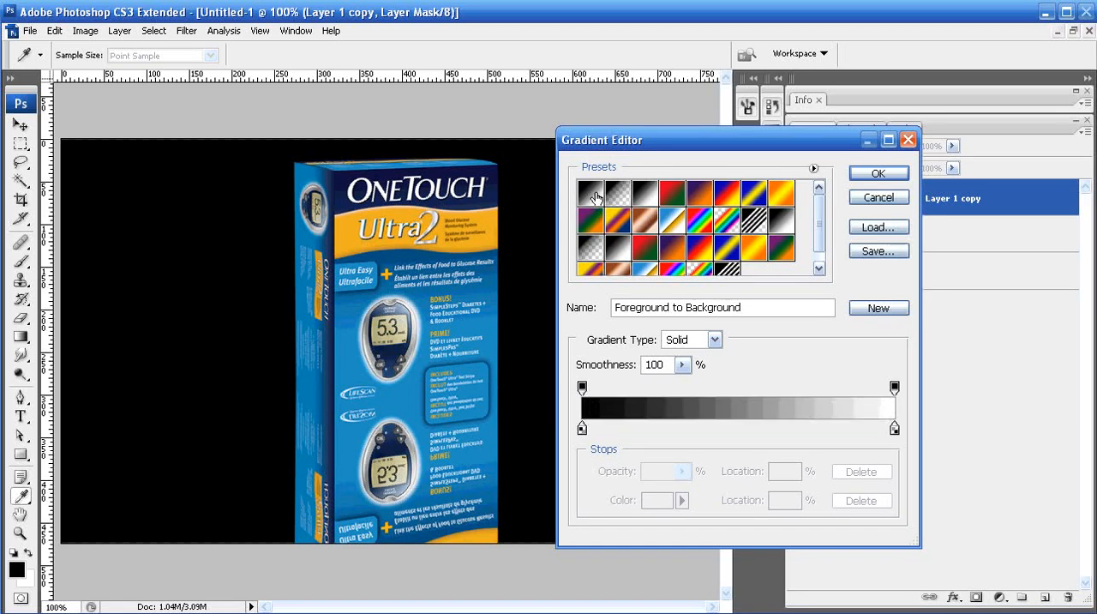
left_click(878, 172)
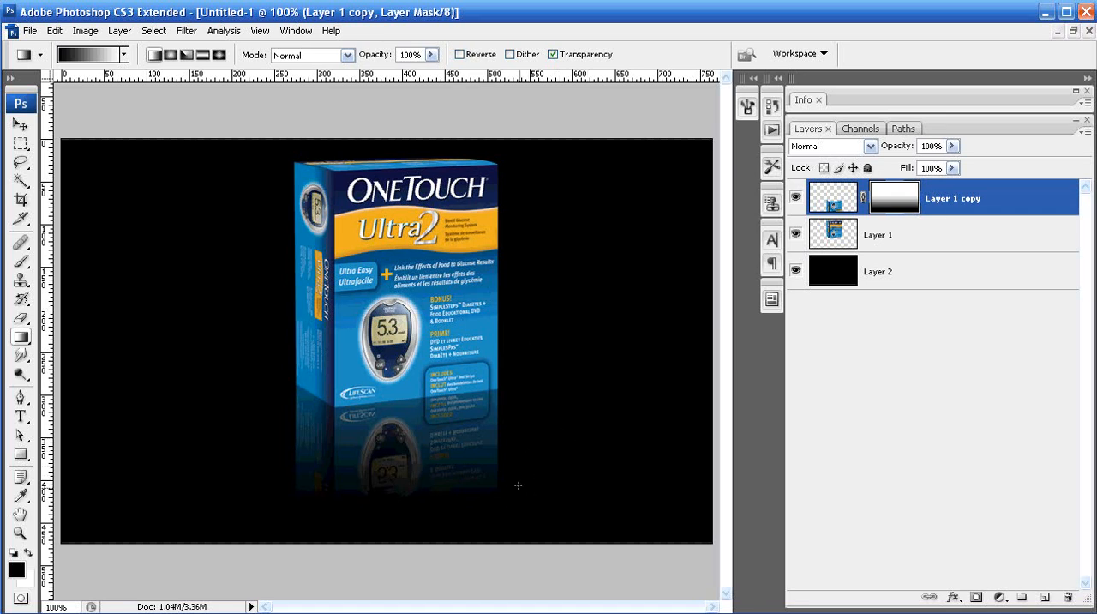
mouse_move(524, 499)
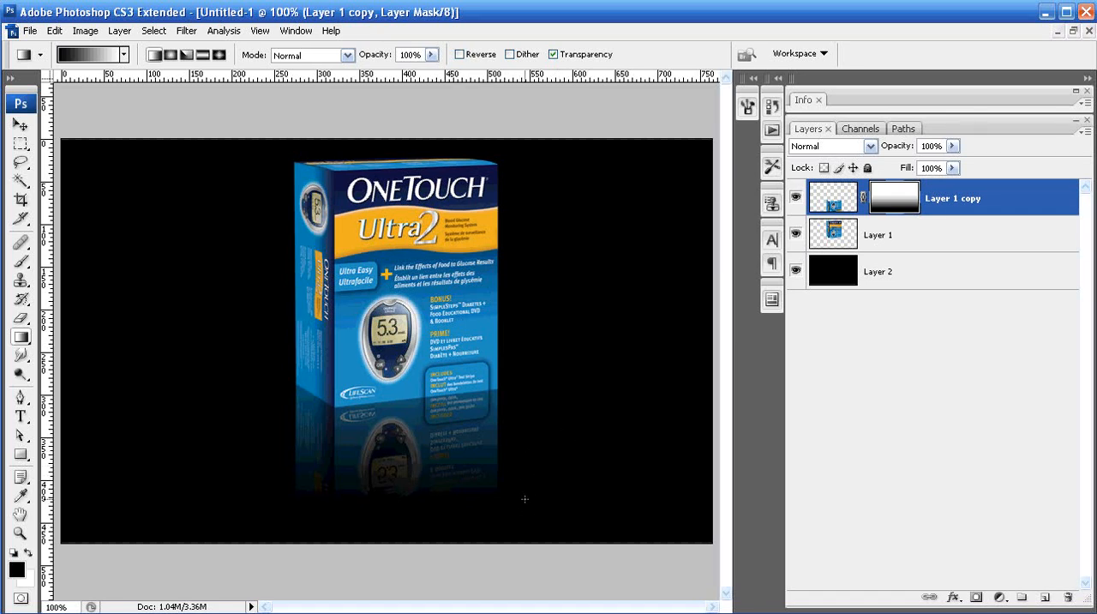
mouse_move(559, 417)
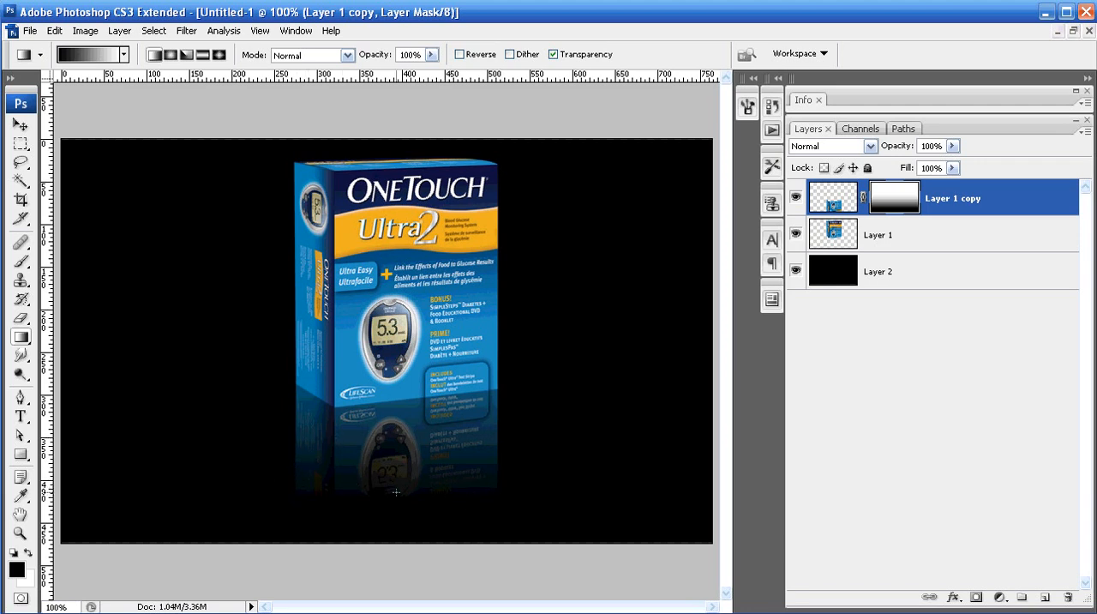
mouse_move(509, 463)
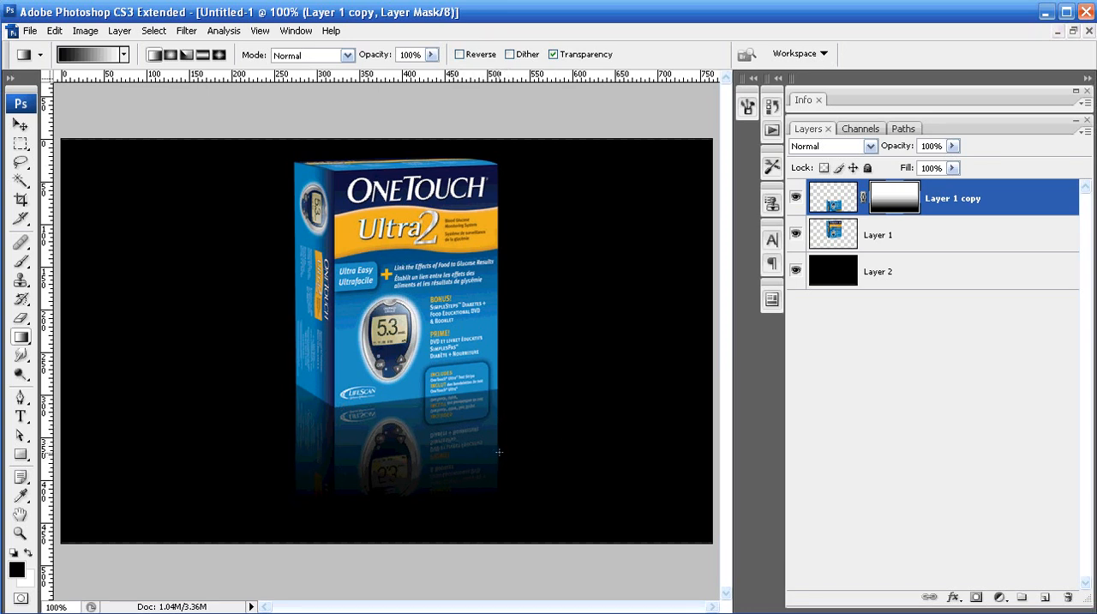
mouse_move(854, 187)
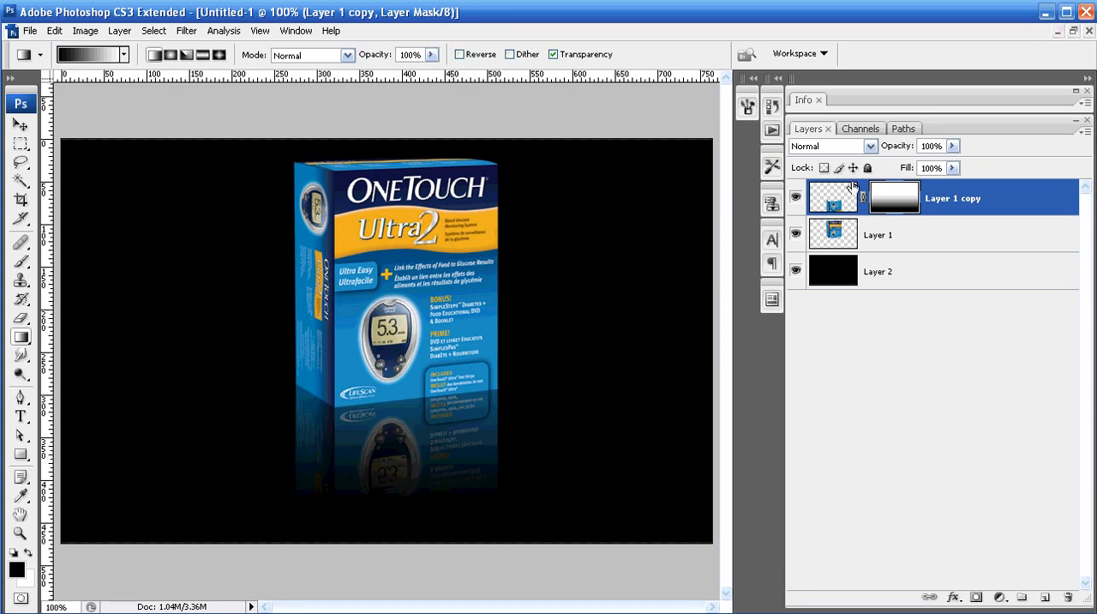
mouse_move(836, 200)
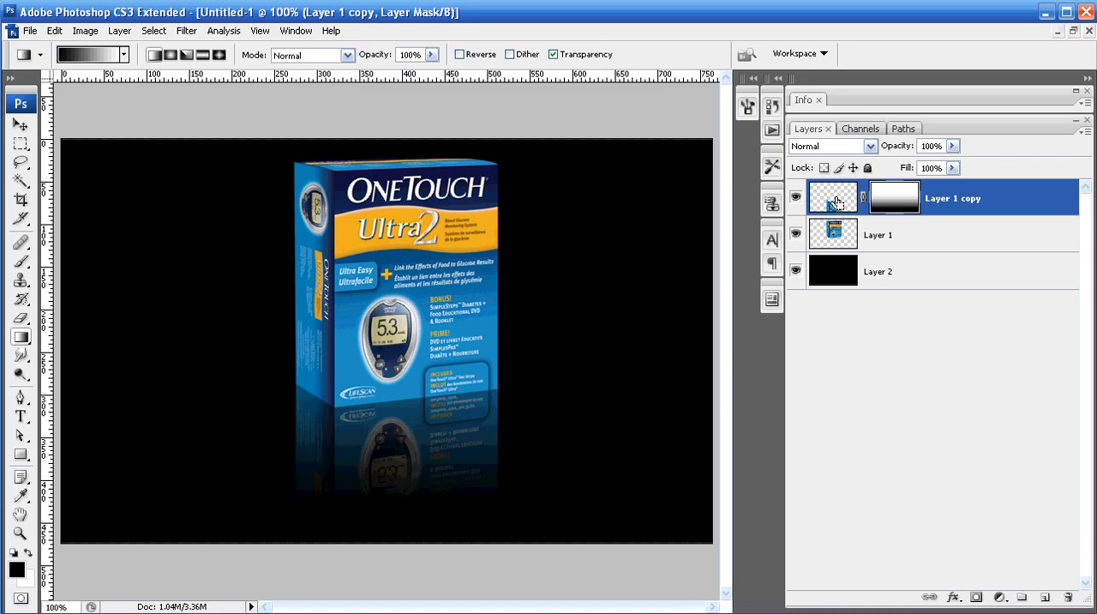
Select the reflection area, create Layer 3 and choose the Foreground to Transparent gradient
left_click_drag(295, 387, 499, 546)
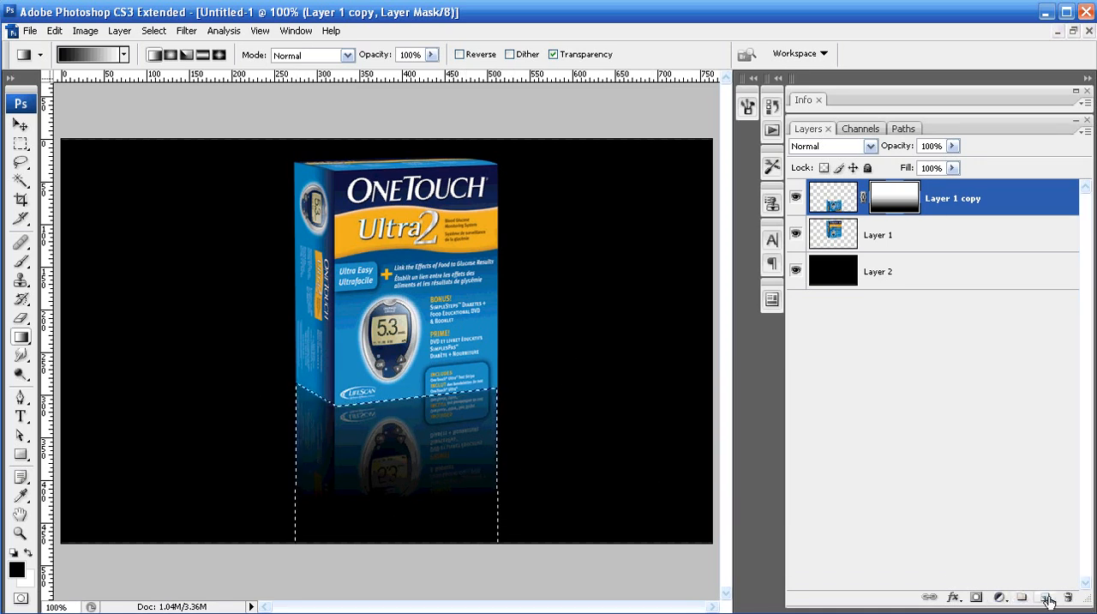
left_click(1047, 596)
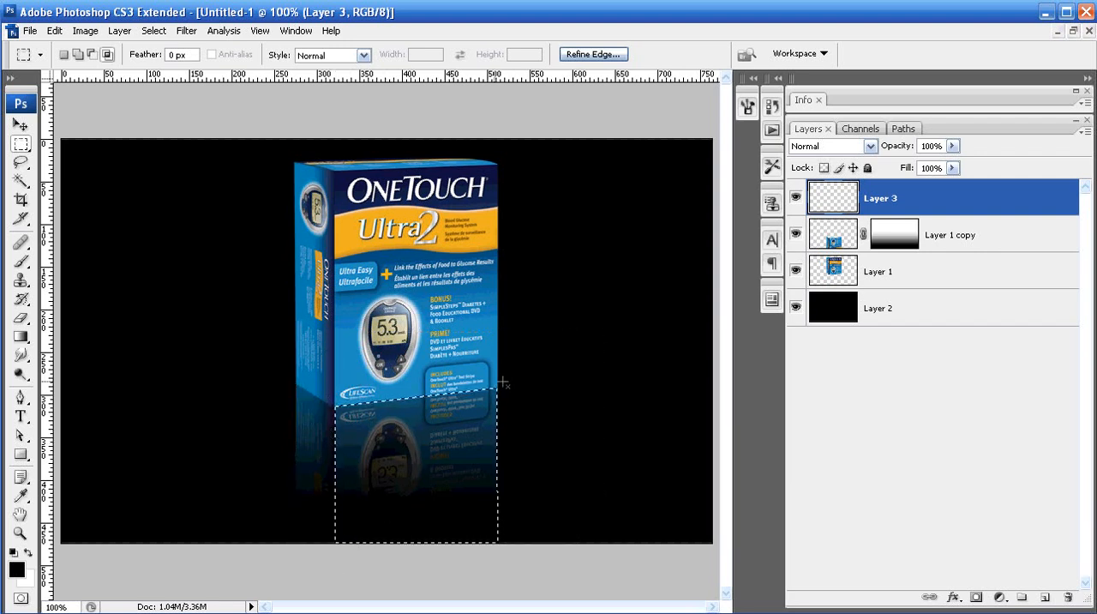
left_click(20, 336)
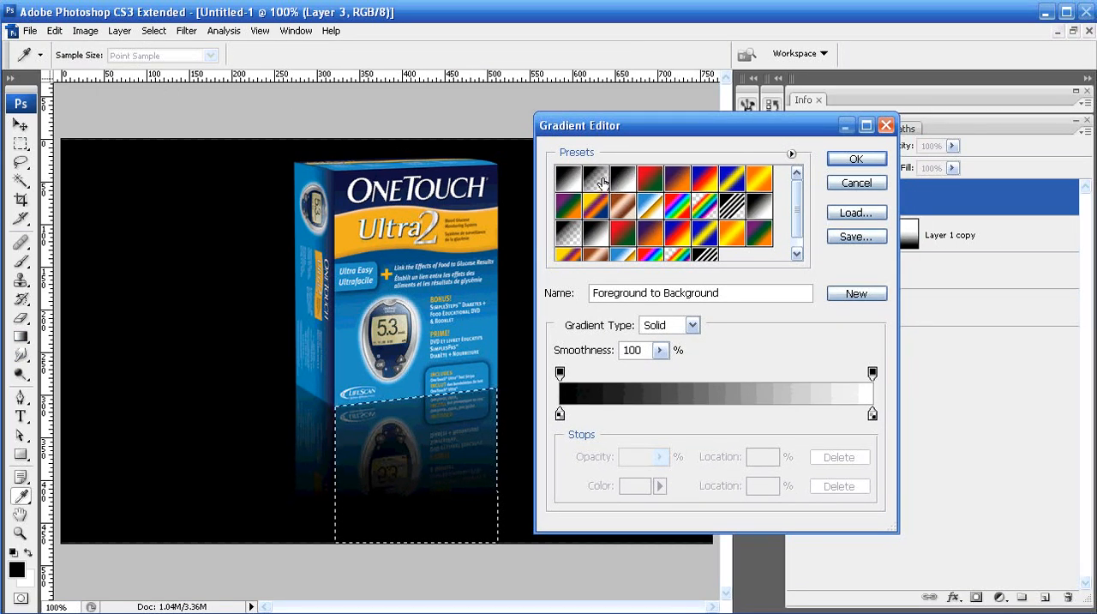
mouse_move(600, 180)
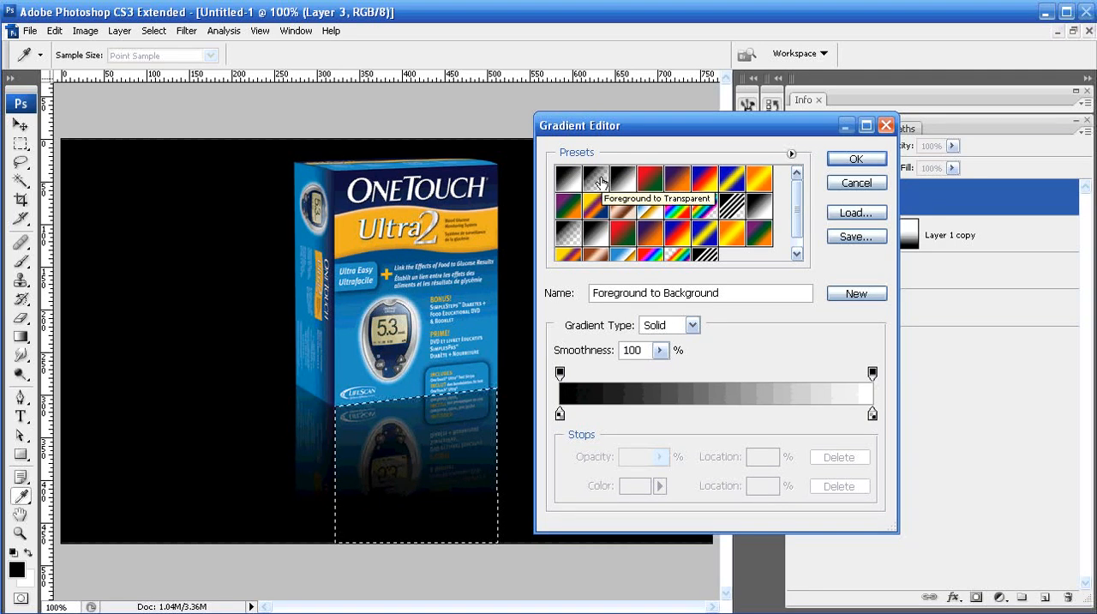
left_click(856, 157)
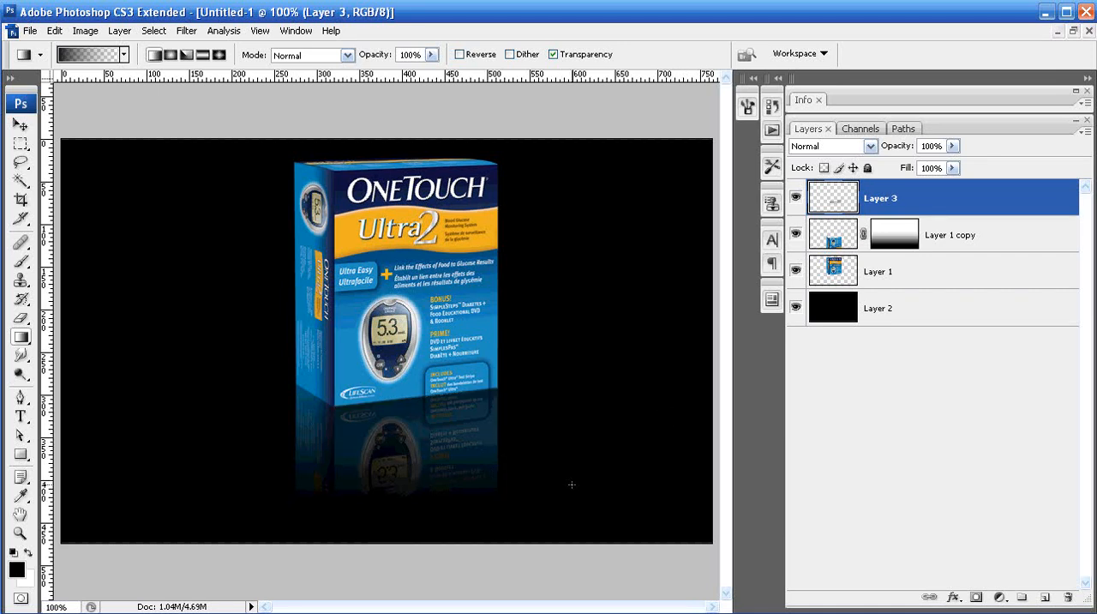
mouse_move(291, 453)
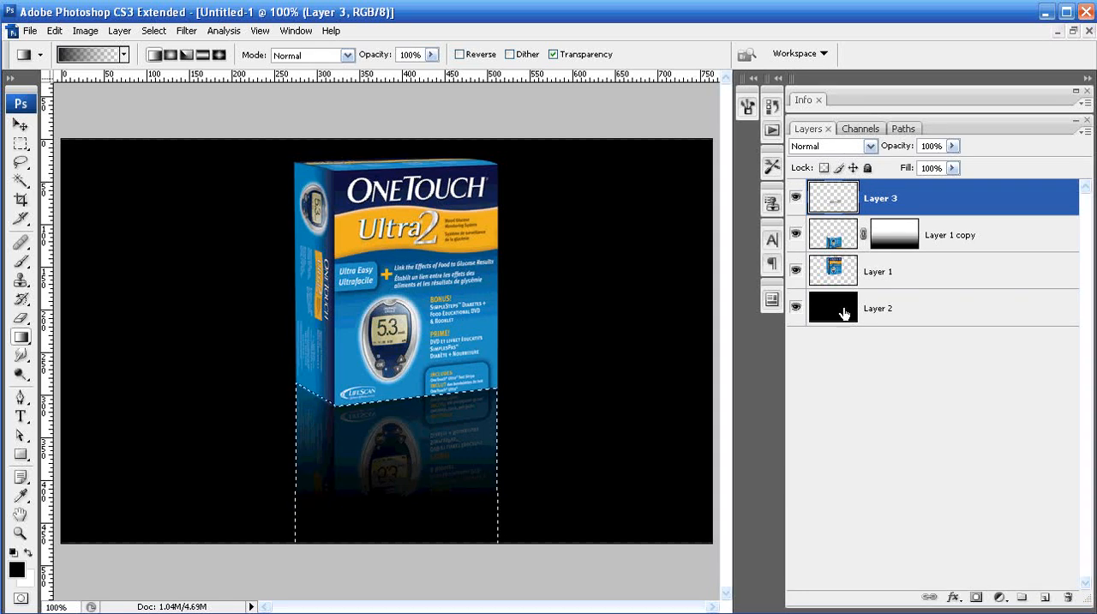
Fill the reflection selection on Layer 4 with a Foreground to Transparent gradient
left_click_drag(182, 305, 235, 418)
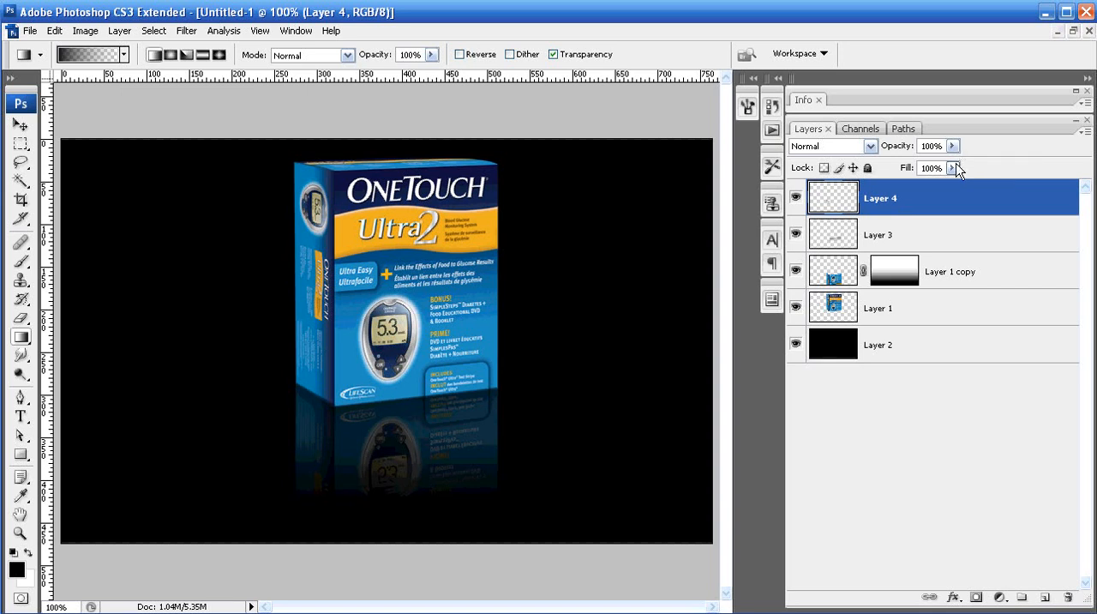
Set Layer 4 and Layer 3 opacity to 70%, ending with the black background Layer 2 active
left_click(878, 234)
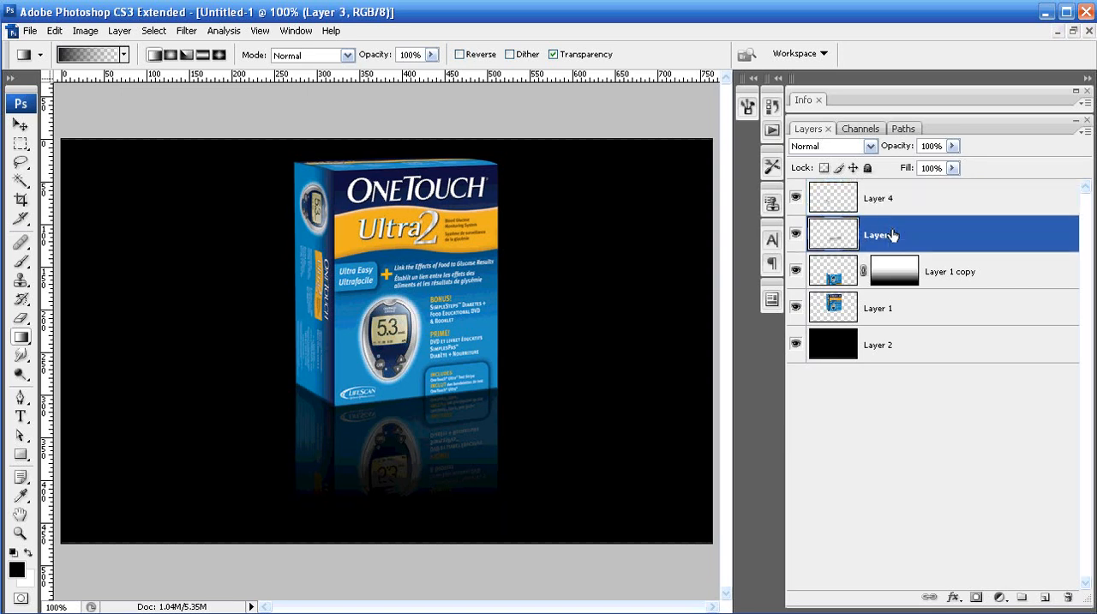
left_click(878, 197)
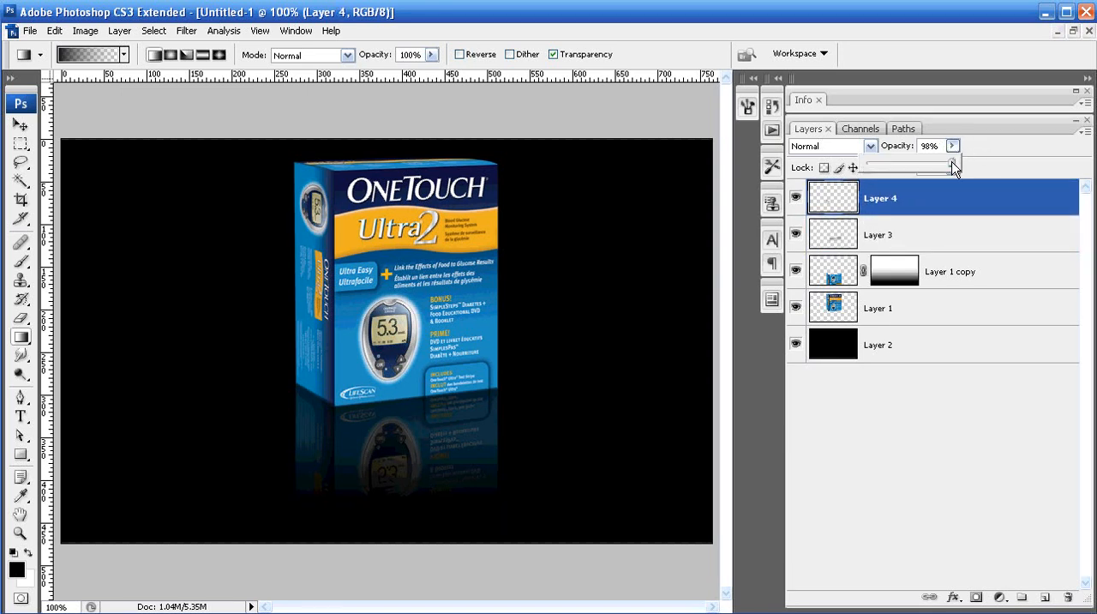
left_click_drag(953, 166, 930, 166)
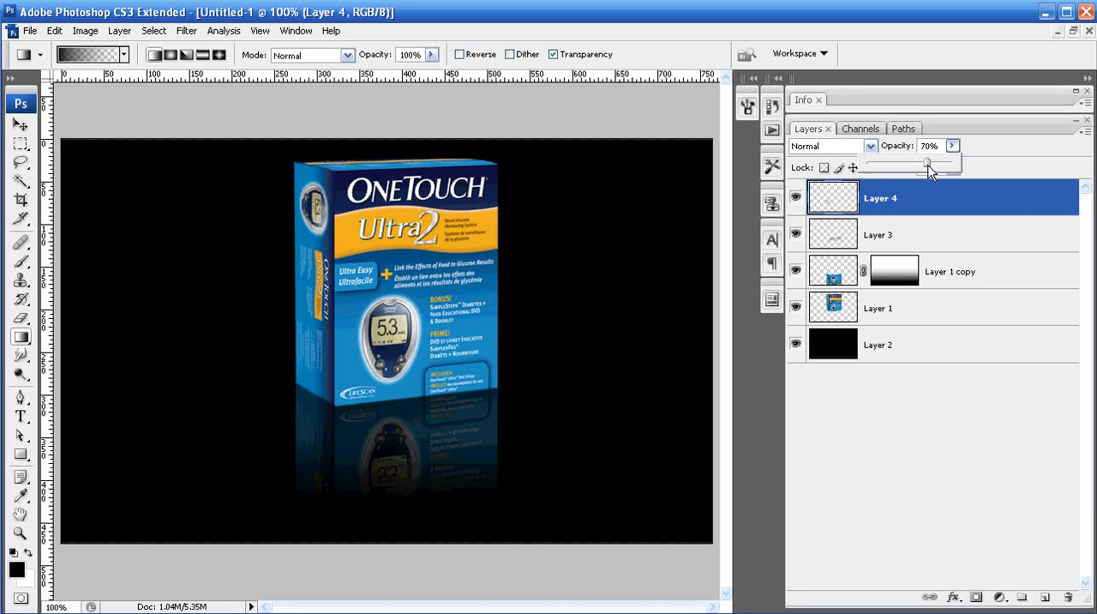
left_click(881, 233)
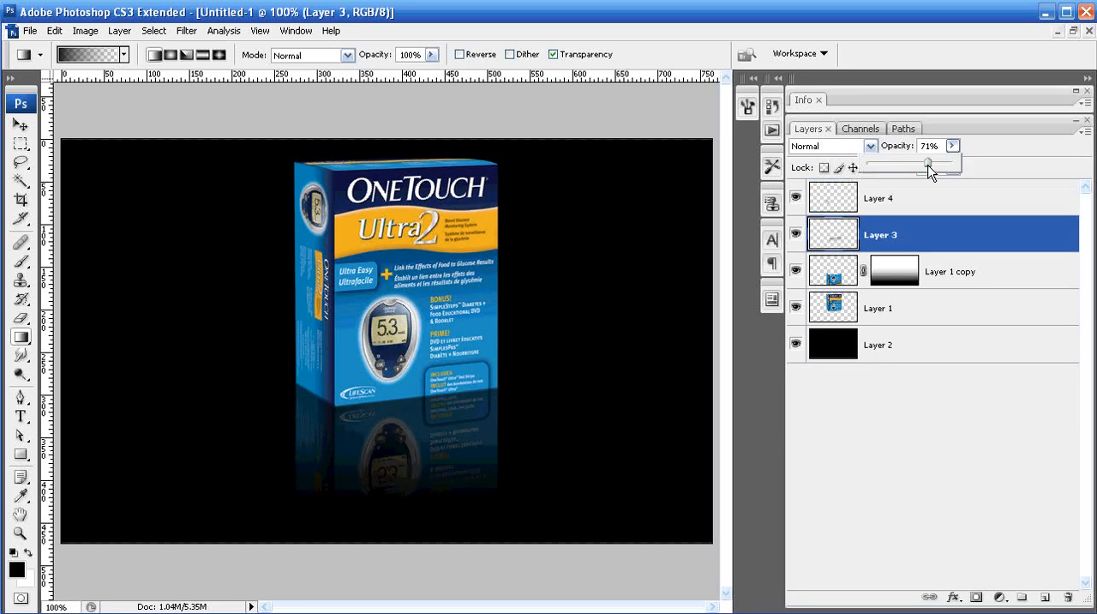
left_click_drag(930, 161, 928, 161)
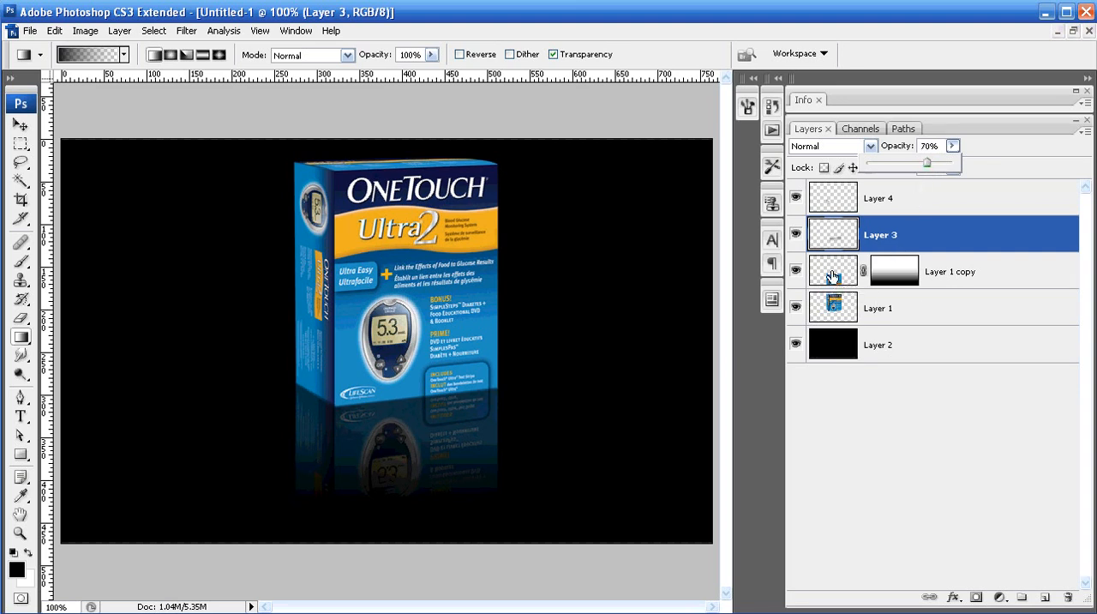
left_click(950, 271)
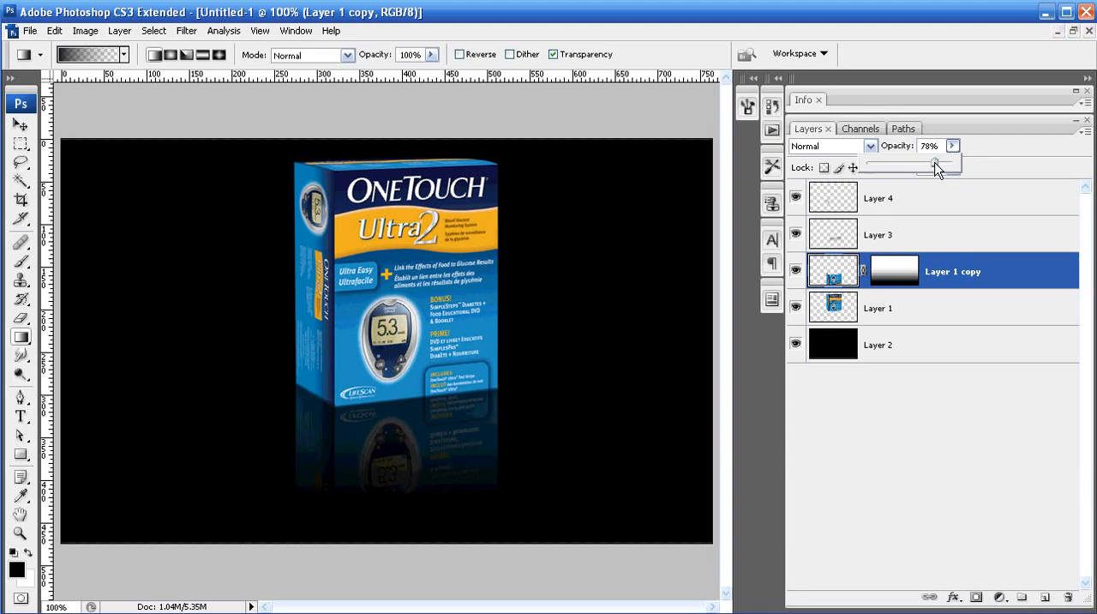
left_click(878, 343)
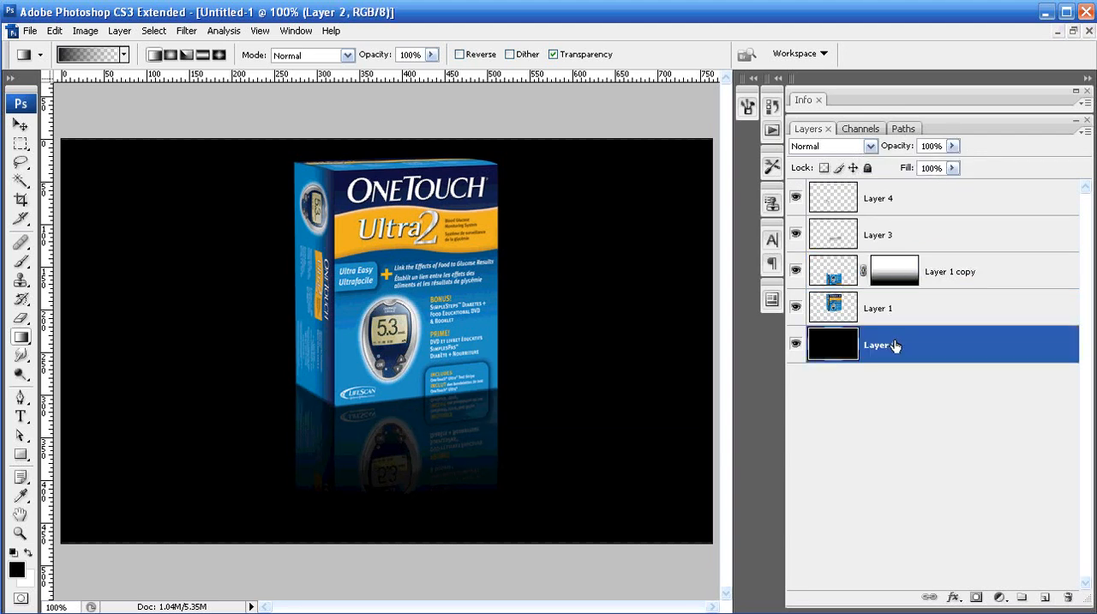